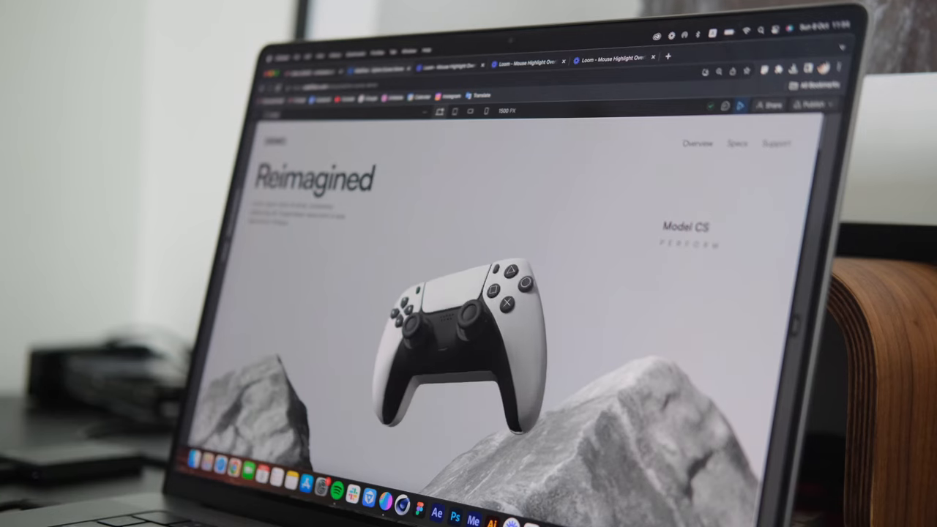
- Scroll past the demo site intro toward the Webflow Conf 2023 keynote recap post
scroll(down, 3)
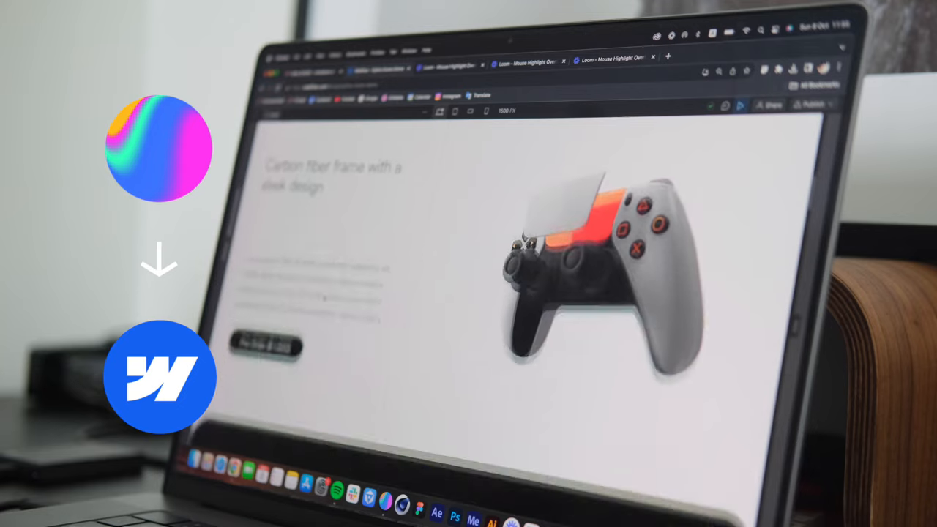
scroll(down, 3)
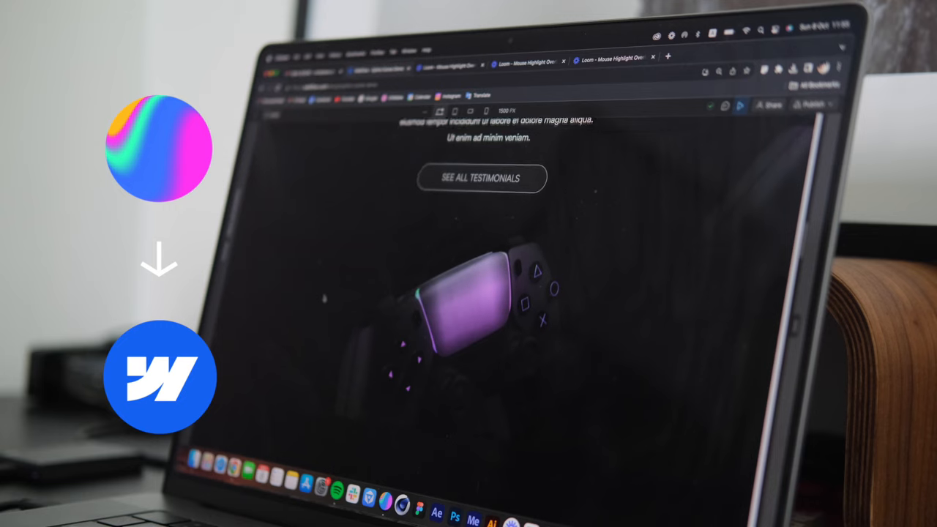
scroll(down, 3)
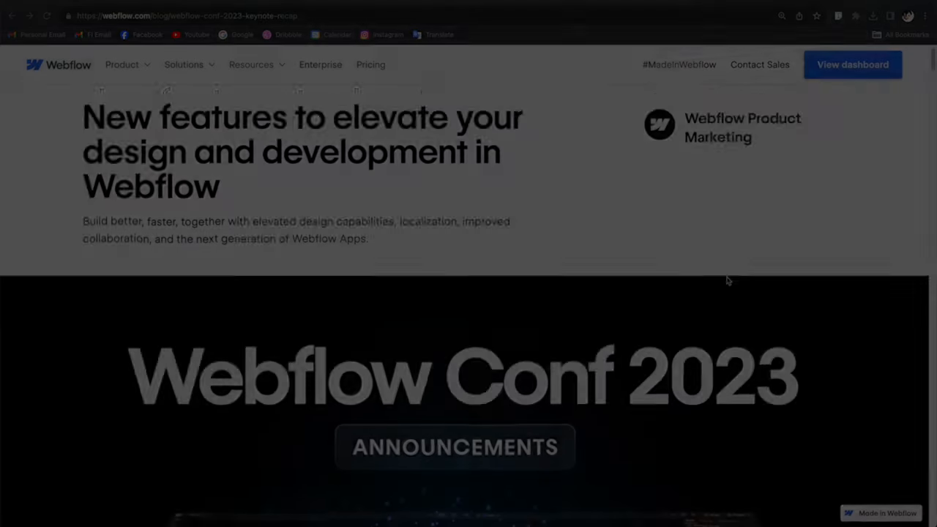
- Scroll the blog post to the 'Create immersive 3D experiences with Spline' heading
scroll(down, 3)
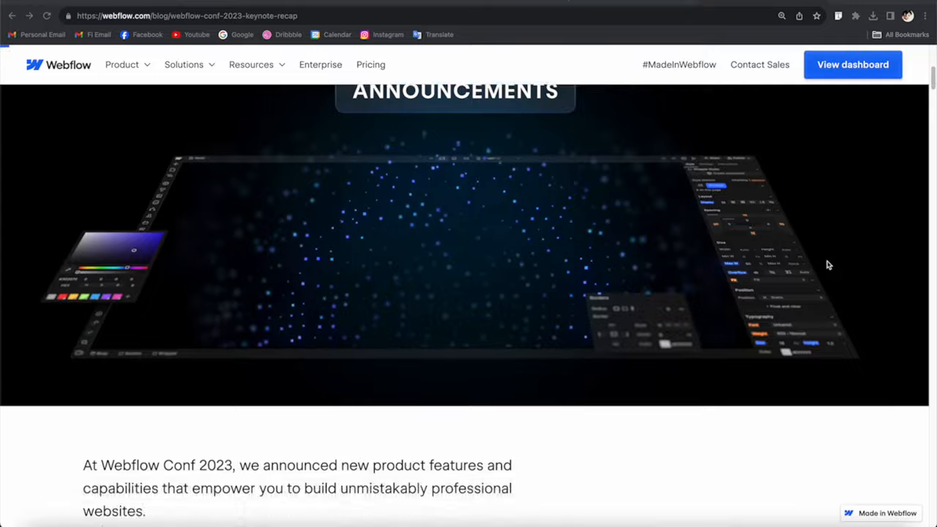
scroll(down, 3)
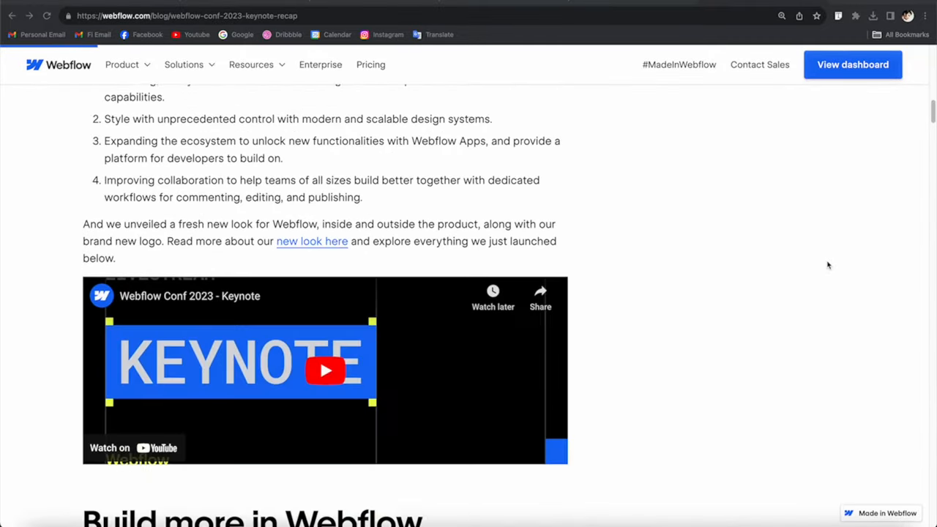
scroll(down, 3)
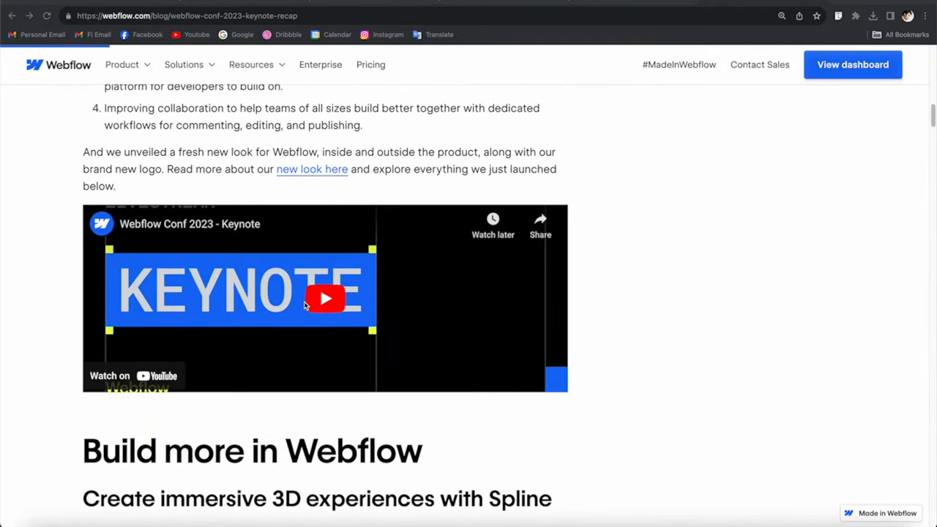
scroll(down, 3)
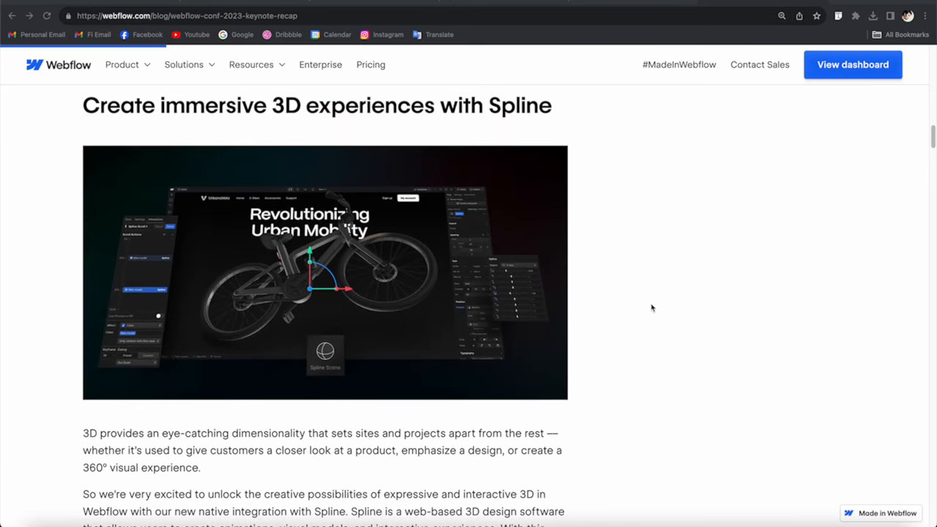
scroll(up, 3)
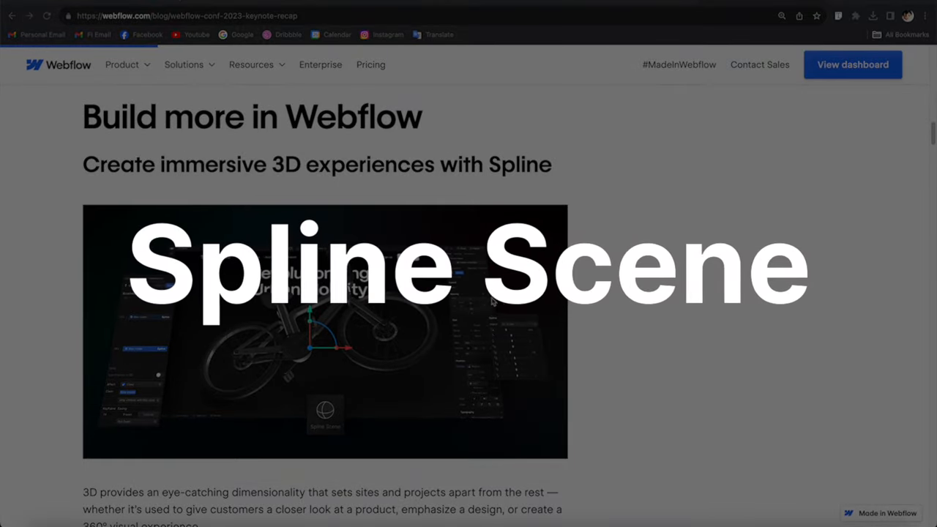
scroll(down, 3)
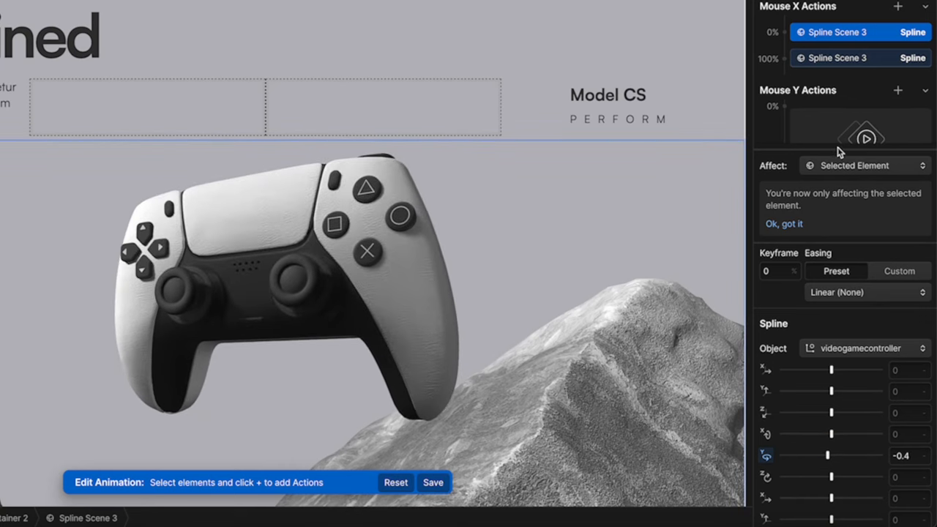
- Set the videogamecontroller Y rotation to 0.2 on the 100% Mouse X keyframe
drag(806, 455, 832, 455)
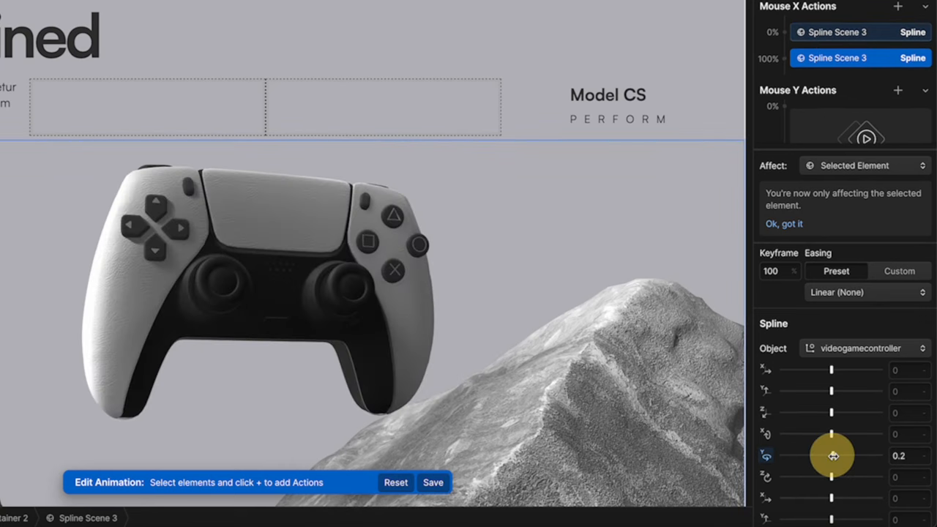
drag(833, 456, 832, 455)
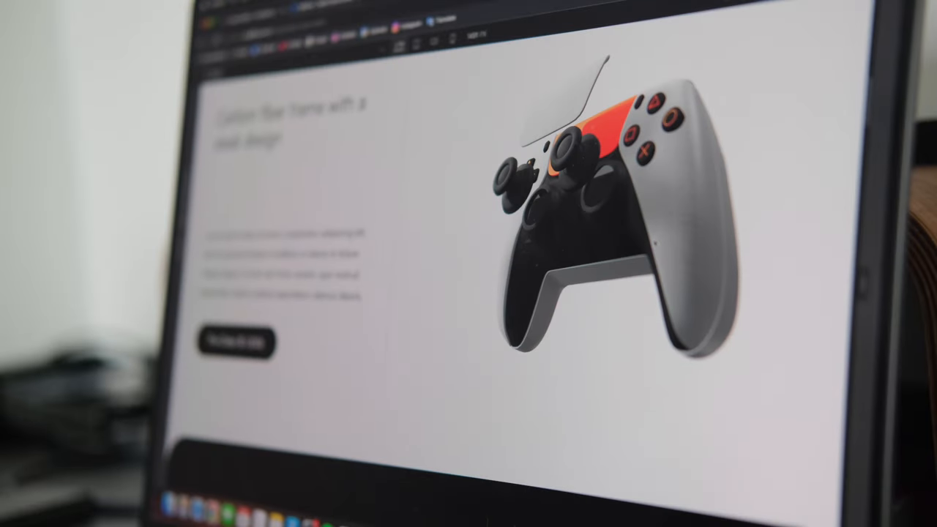
scroll(down, 3)
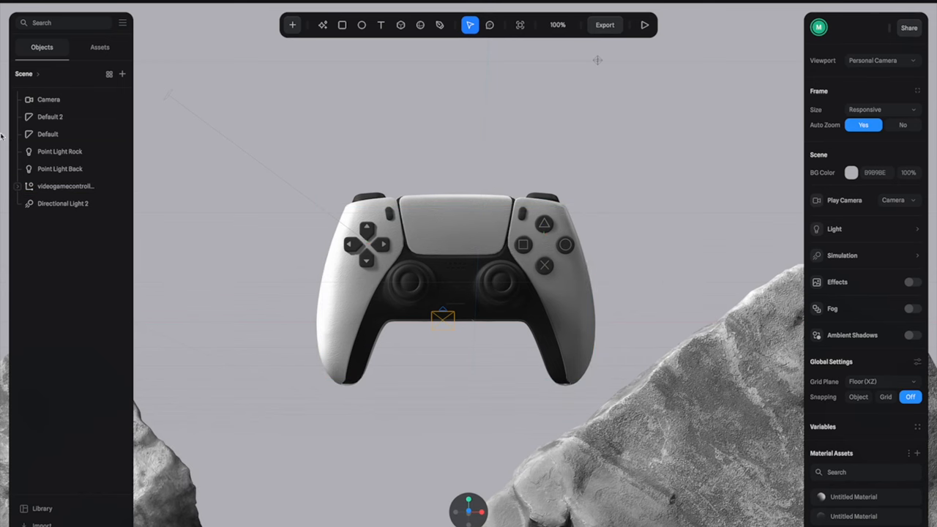
mouse_move(206, 70)
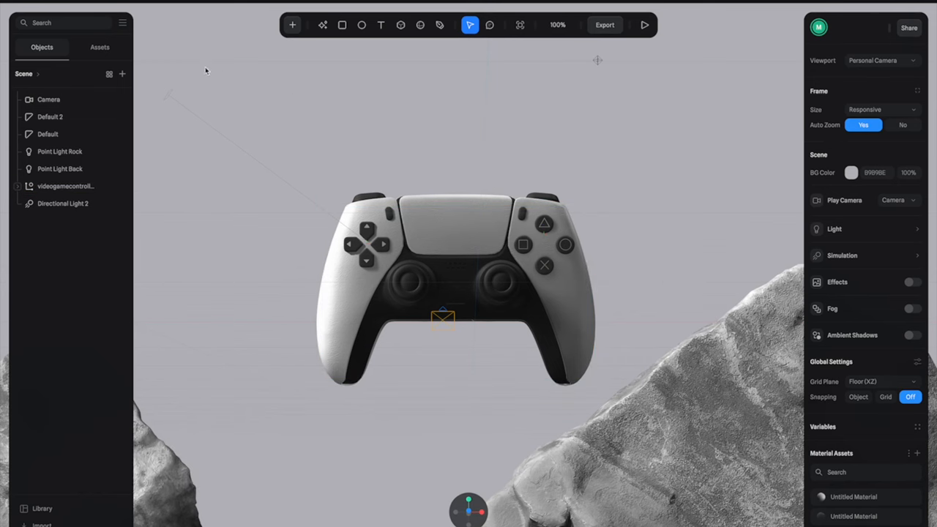
- Select Directional Light 2 and Default, then start renaming the Default 2 object
click(63, 204)
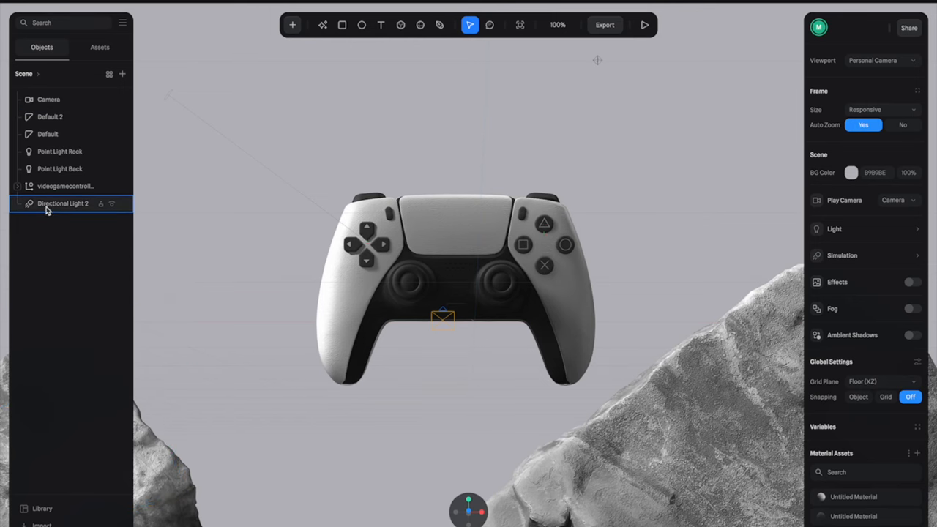
click(48, 134)
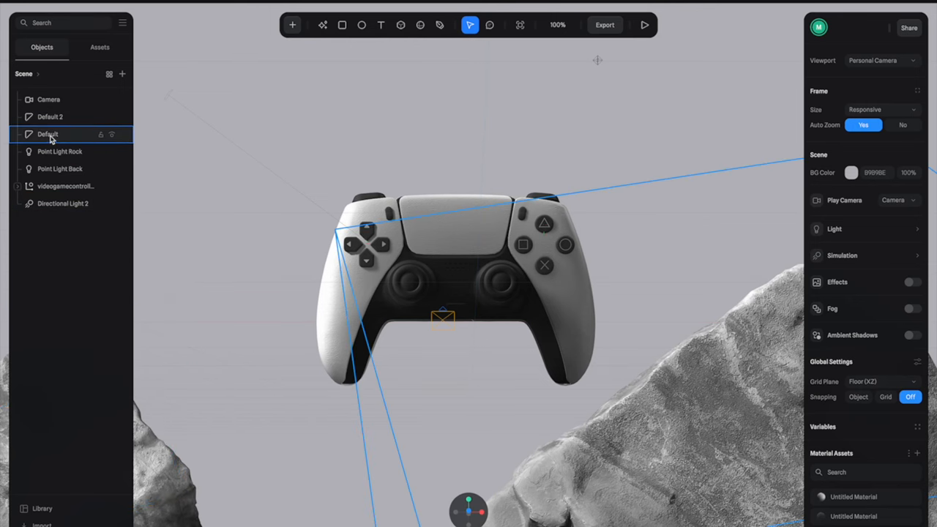
double_click(47, 116)
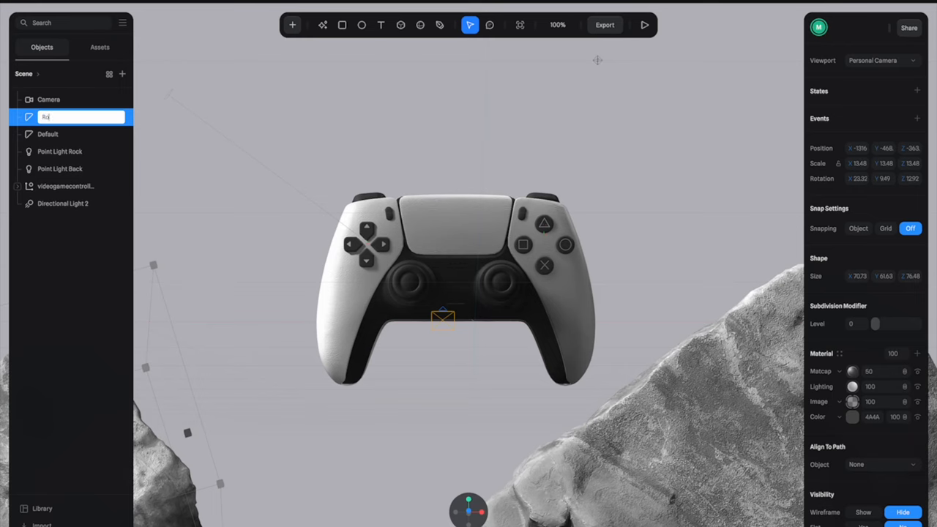
- Export as a Viewer embed, copy the prod.spline.design URL, and update the viewer
click(605, 25)
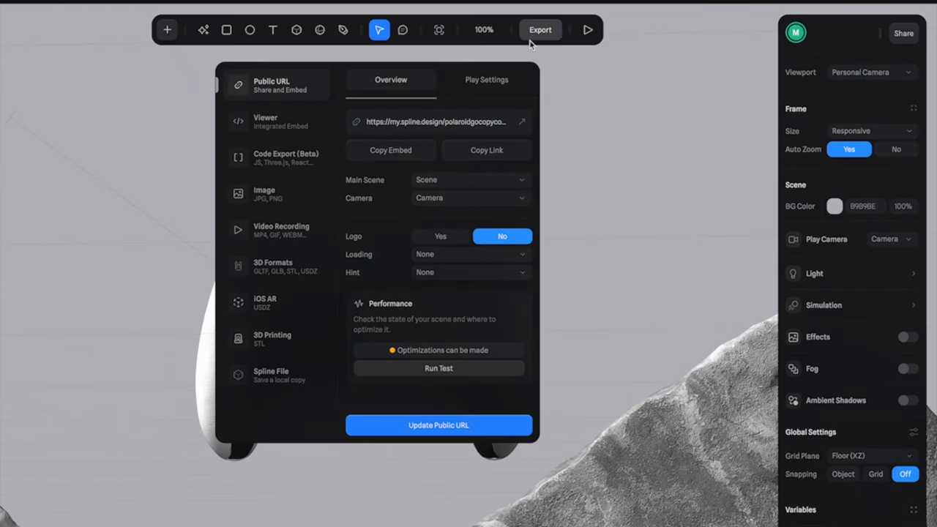
mouse_move(263, 121)
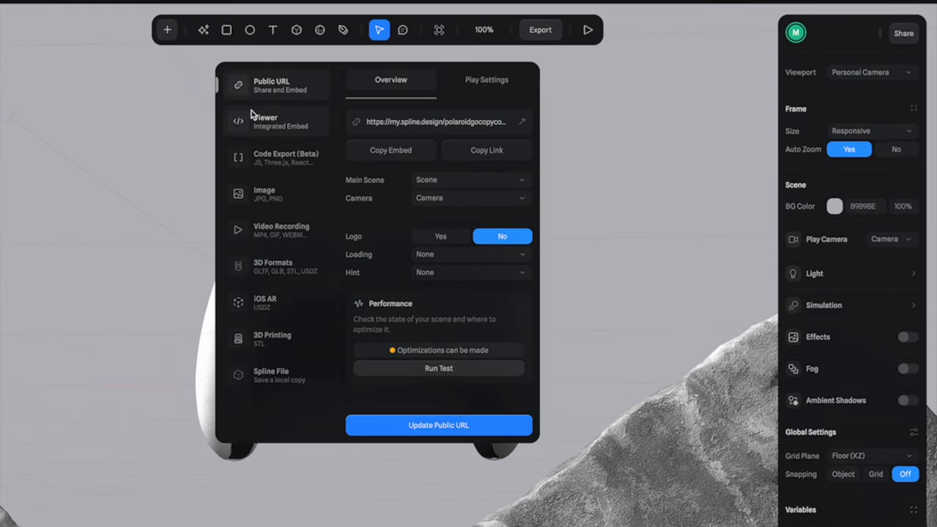
click(275, 121)
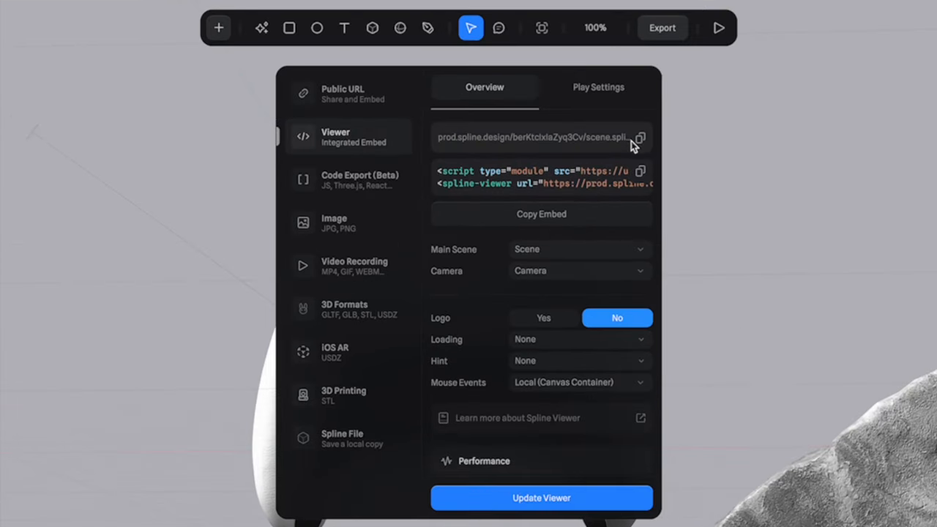
click(639, 137)
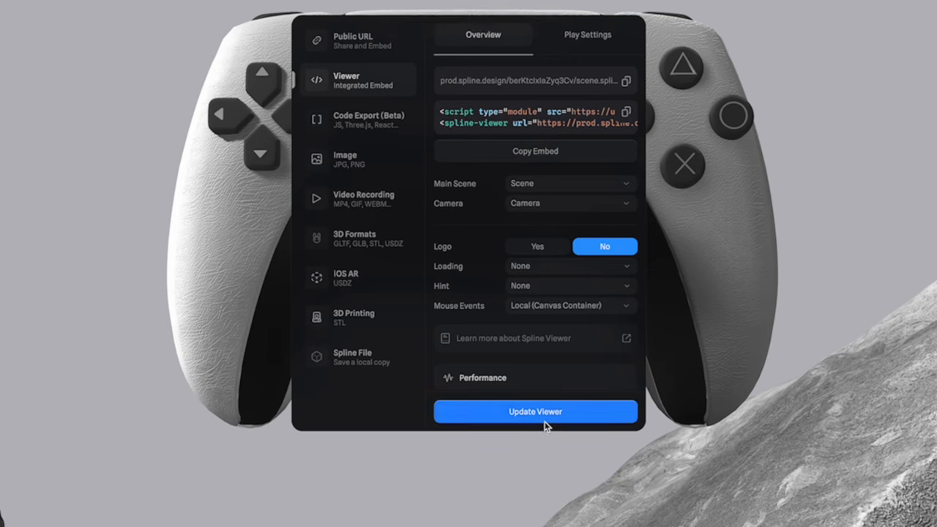
click(535, 411)
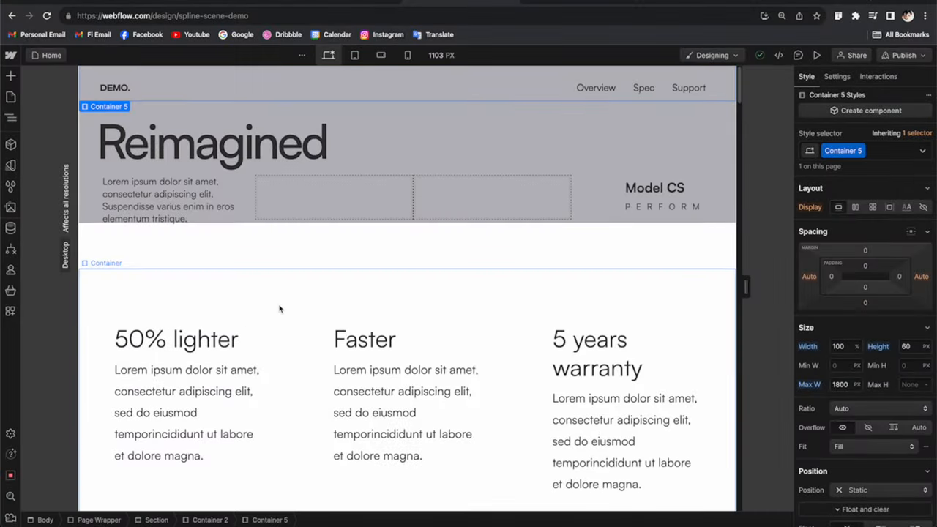
- Set the hero Spline Scene element's scene address to the copied controller URL
scroll(down, 3)
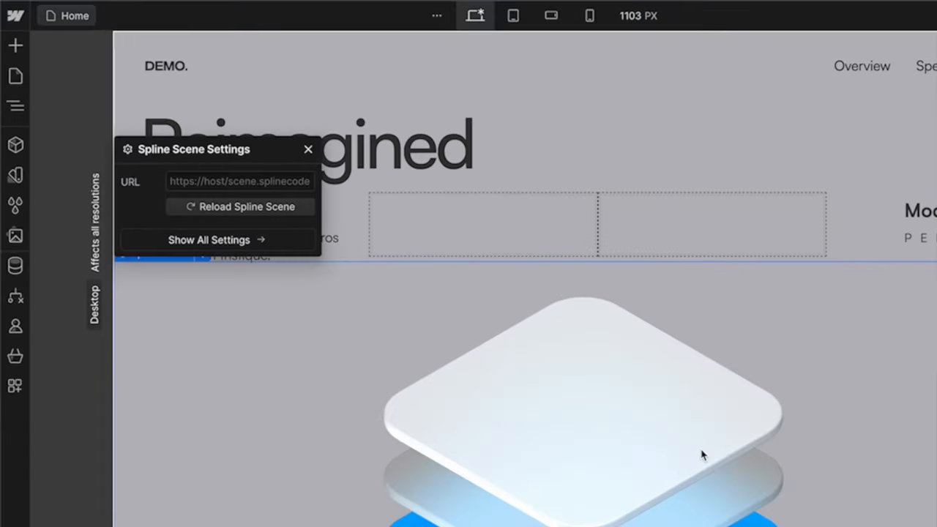
click(240, 180)
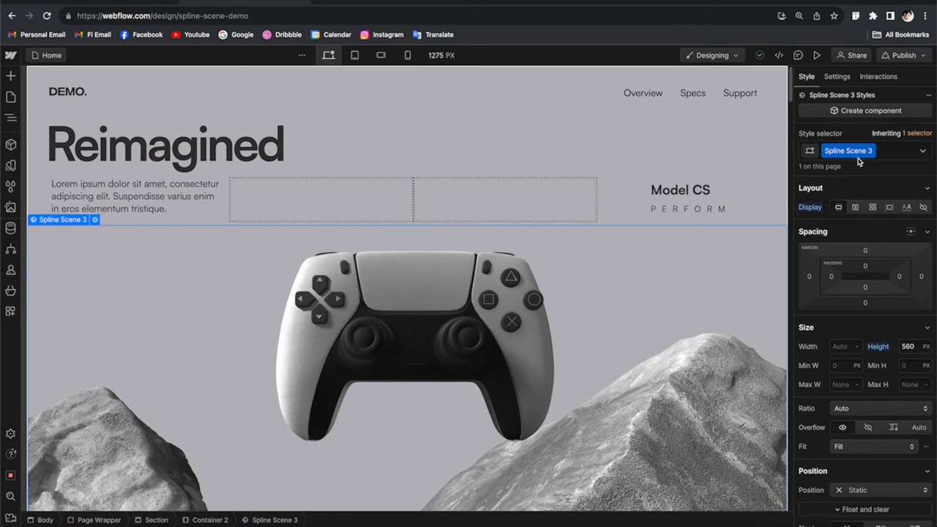
mouse_move(877, 76)
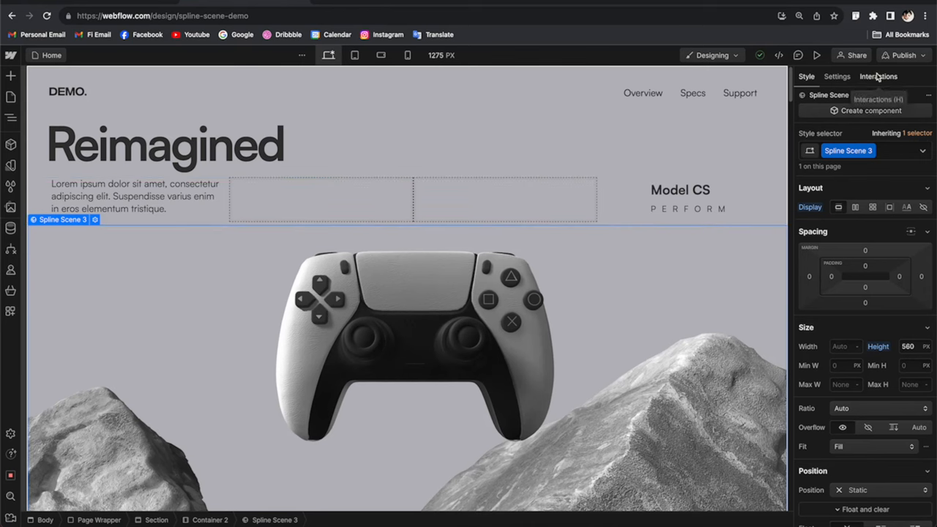
- Add a Mouse move in viewport page trigger that plays a mouse animation
click(878, 76)
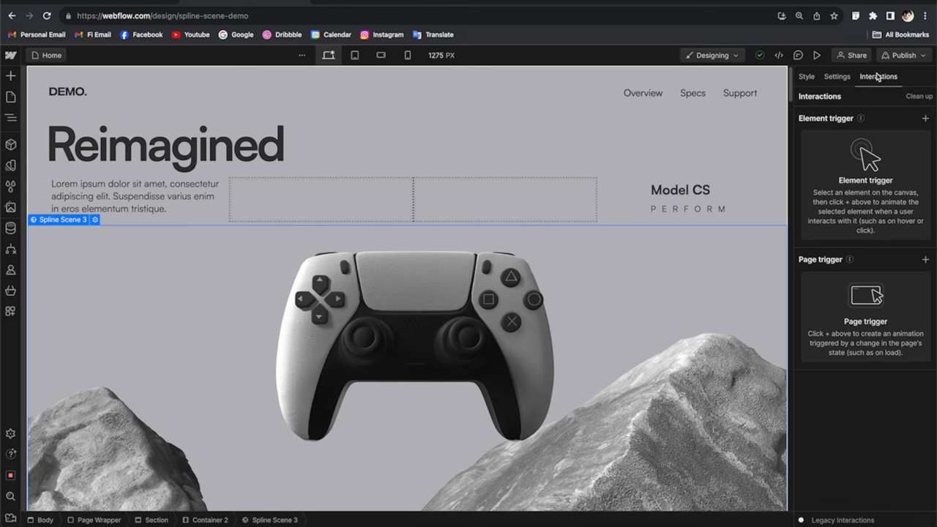
mouse_move(859, 201)
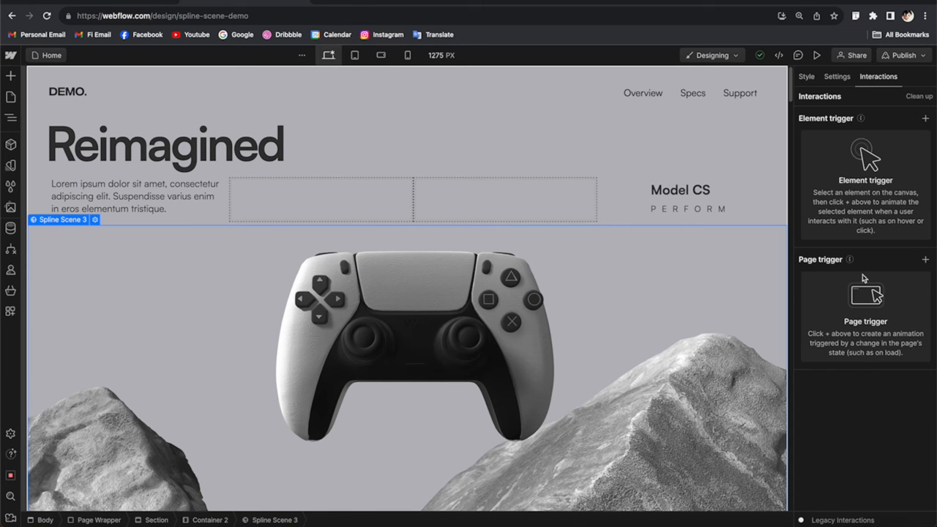
click(926, 259)
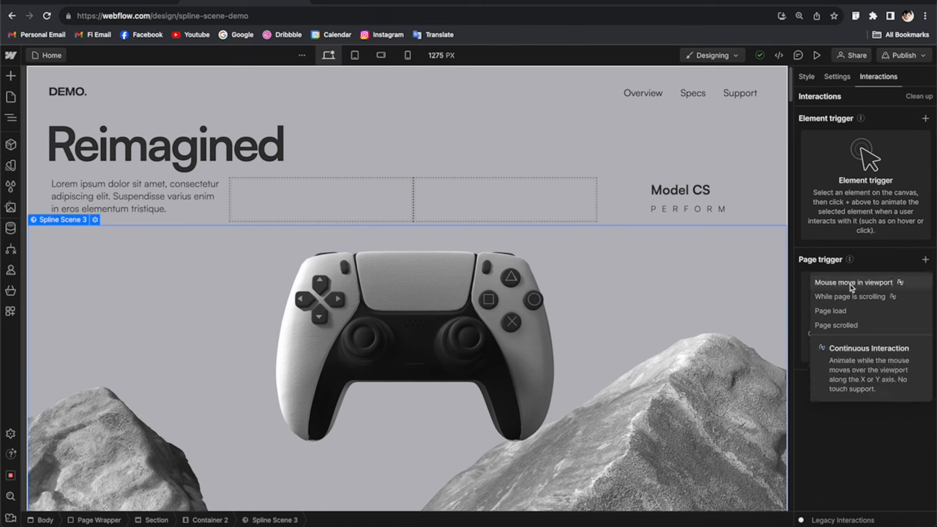
click(853, 282)
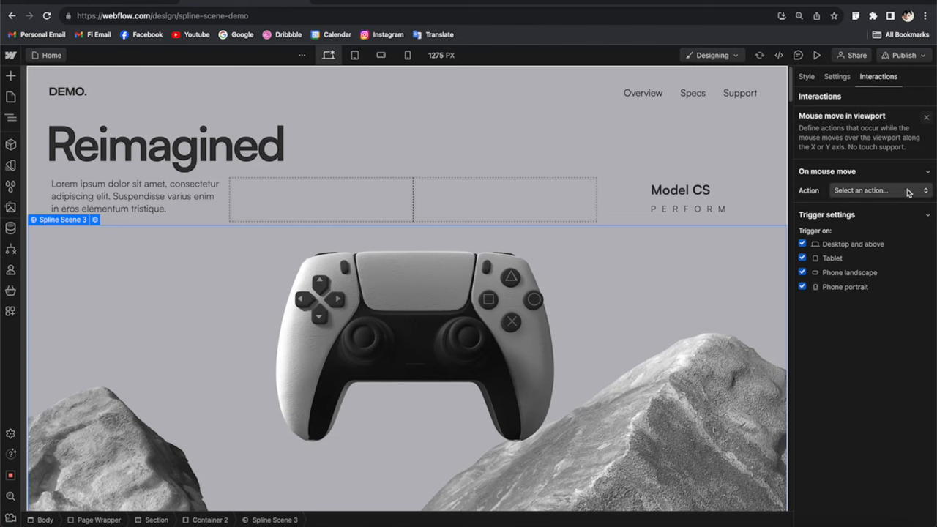
click(875, 190)
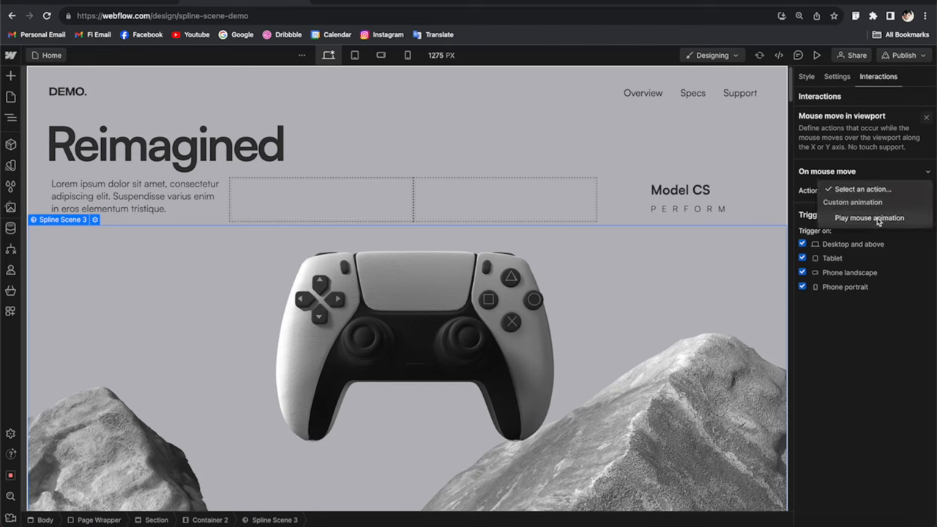
click(869, 218)
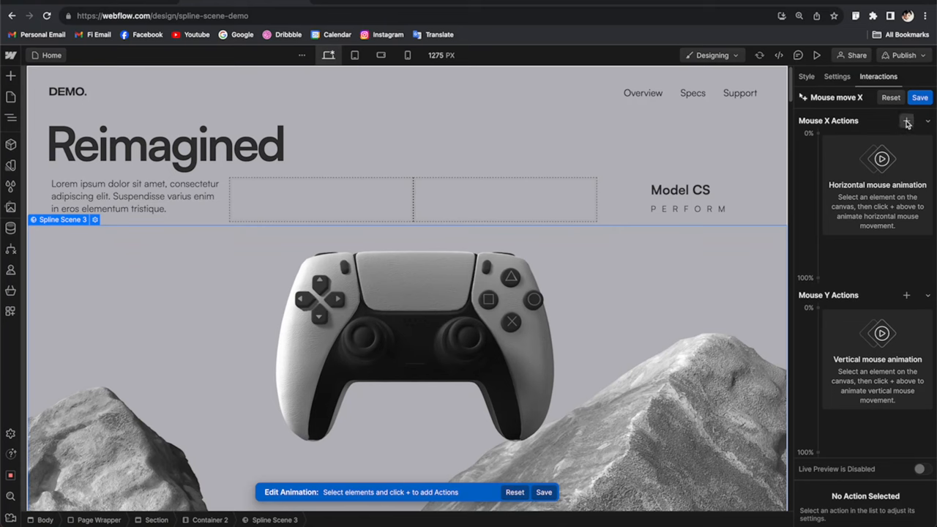
- Add a Mouse X action targeting the videogamecontroller object
click(906, 121)
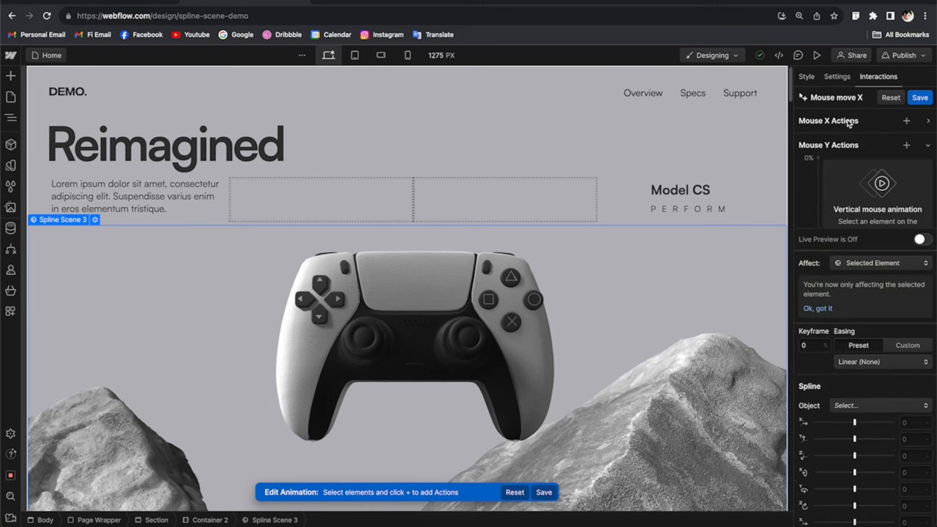
click(907, 121)
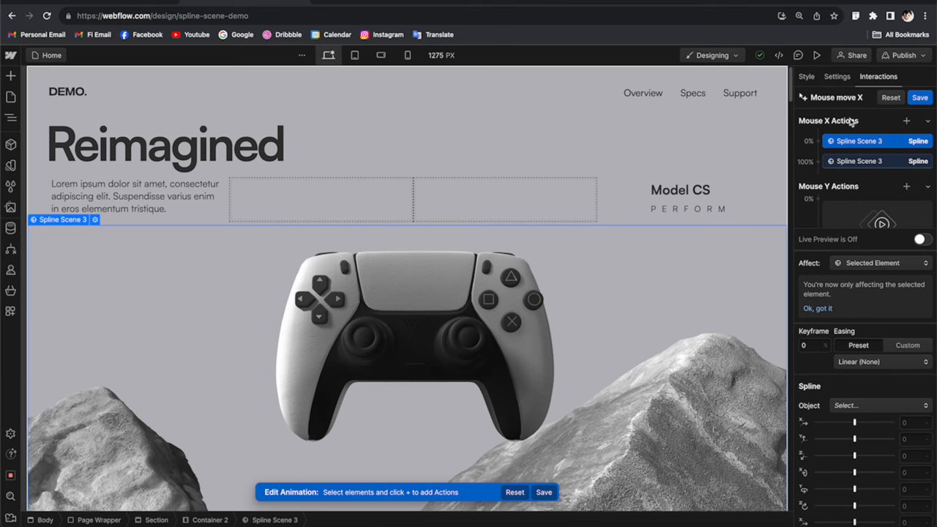
mouse_move(848, 150)
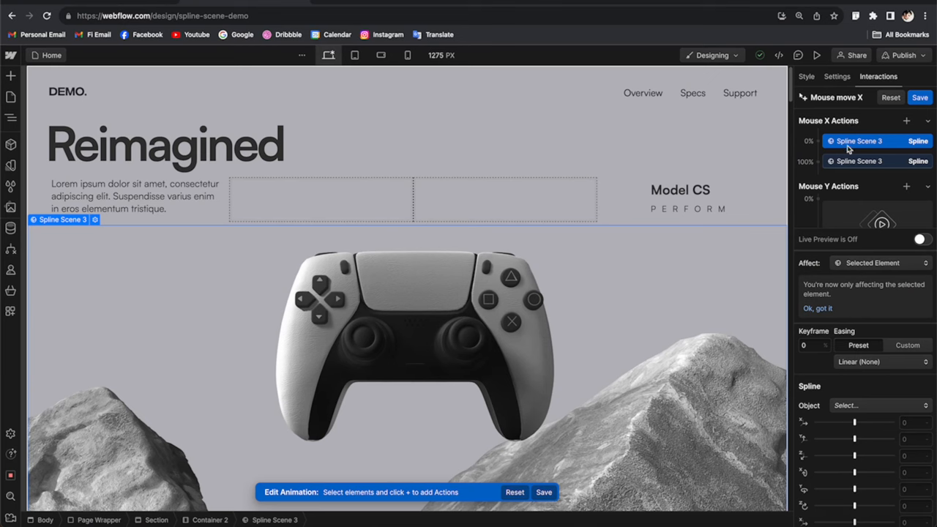
mouse_move(881, 143)
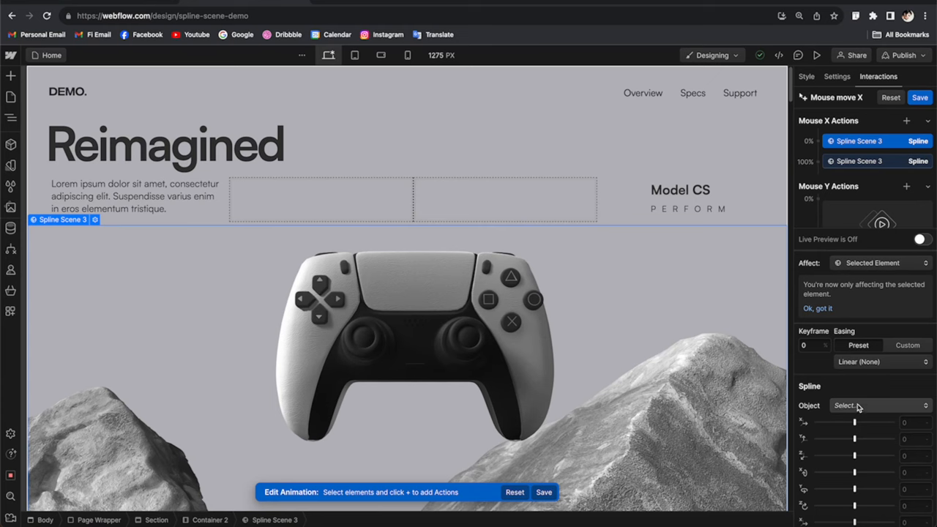
click(878, 405)
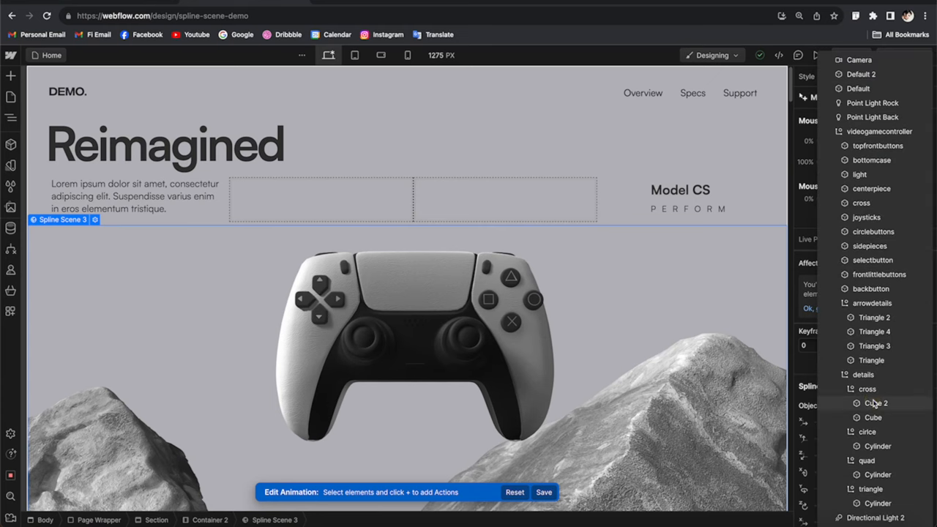
mouse_move(878, 132)
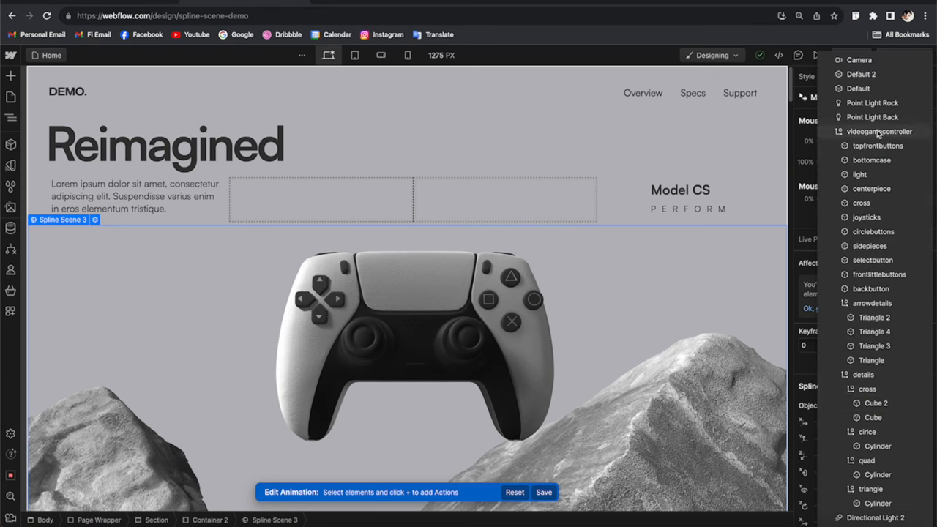
click(878, 131)
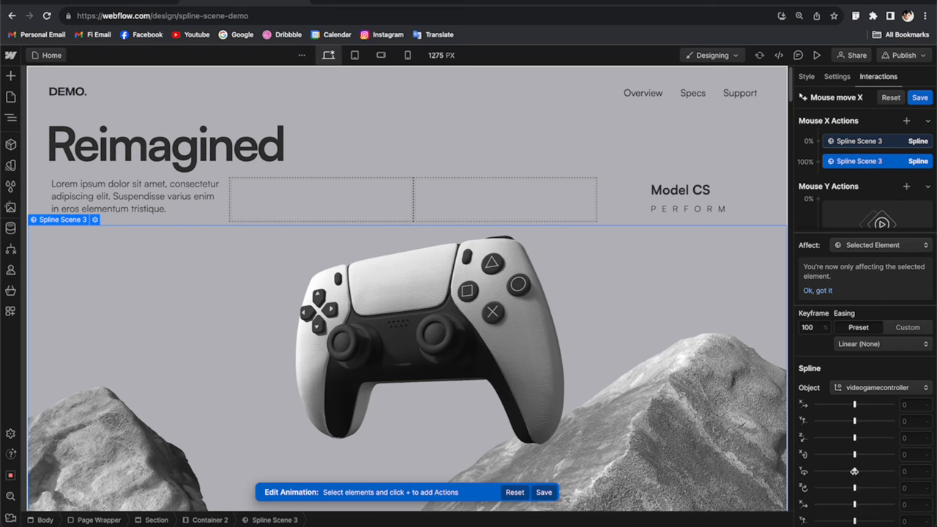
- Drag the controller's rotation sliders to 0.3 and 0.4, checking with live preview
drag(854, 471, 855, 471)
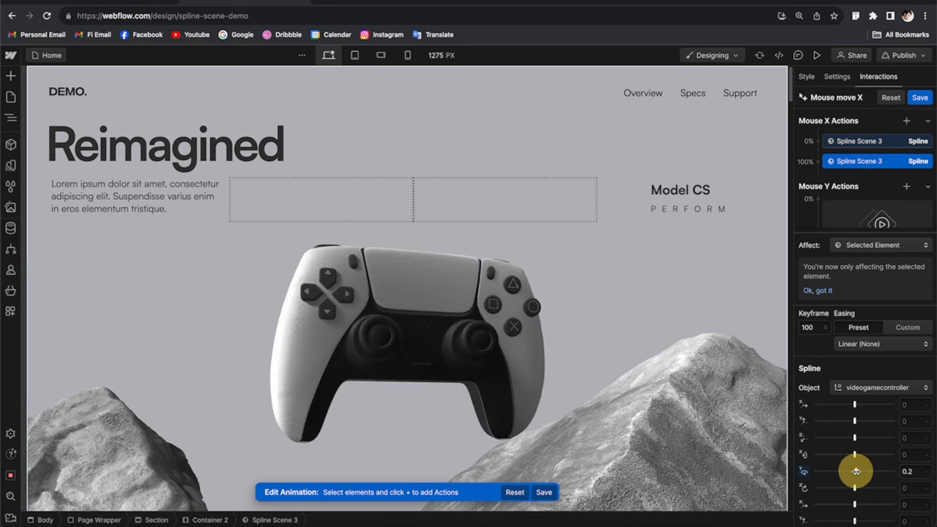
drag(856, 470, 855, 471)
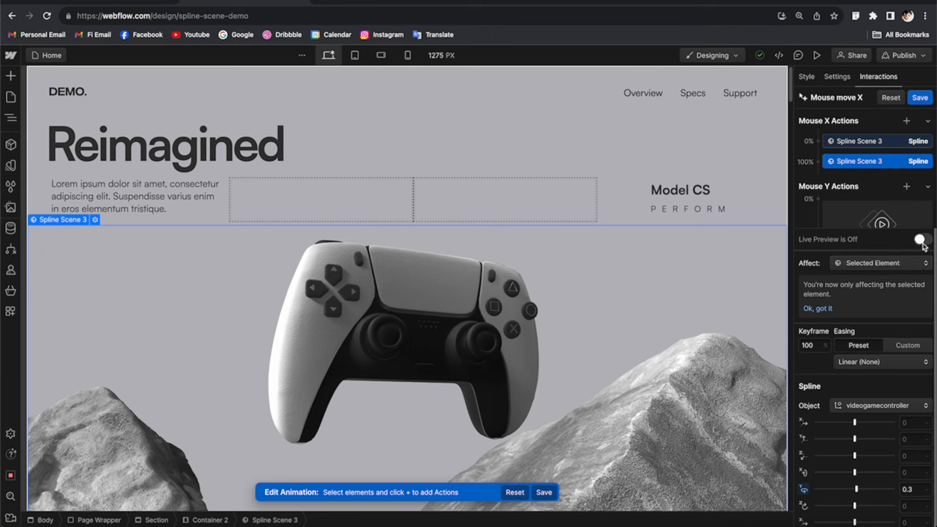
click(920, 239)
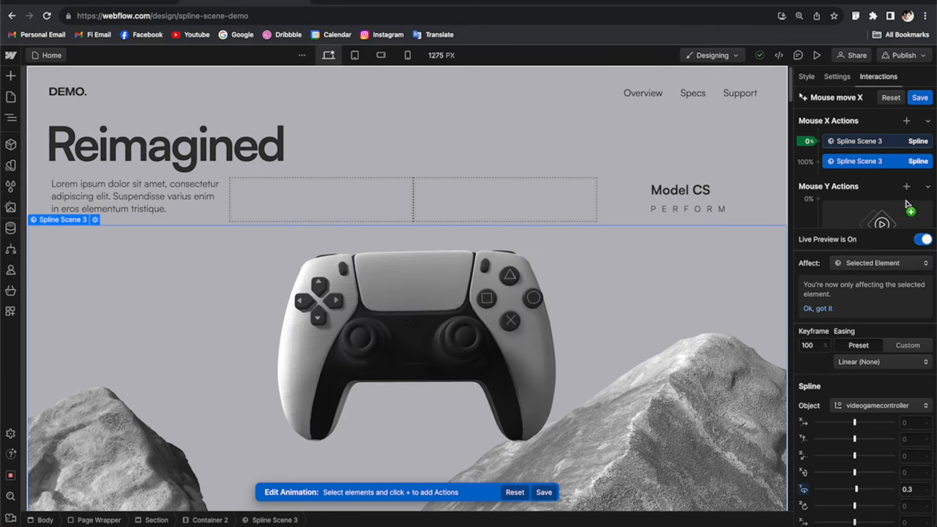
mouse_move(582, 321)
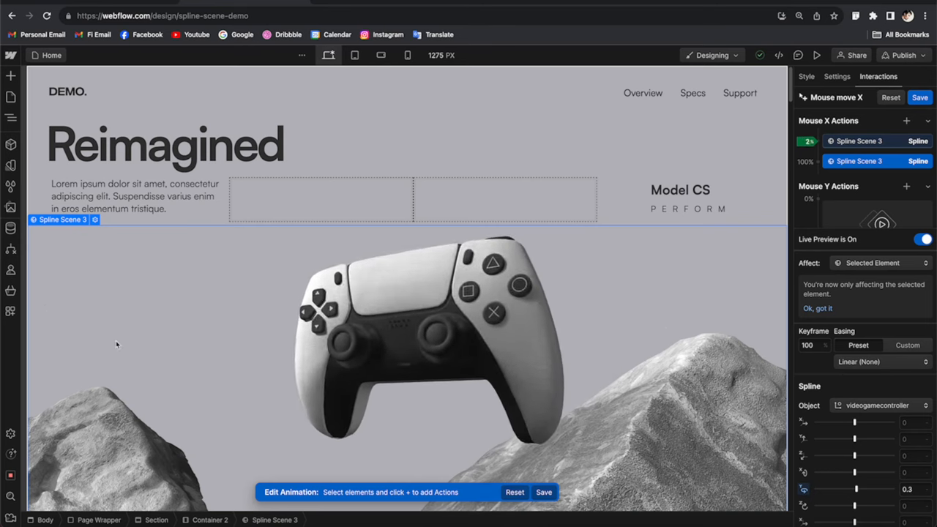
click(924, 239)
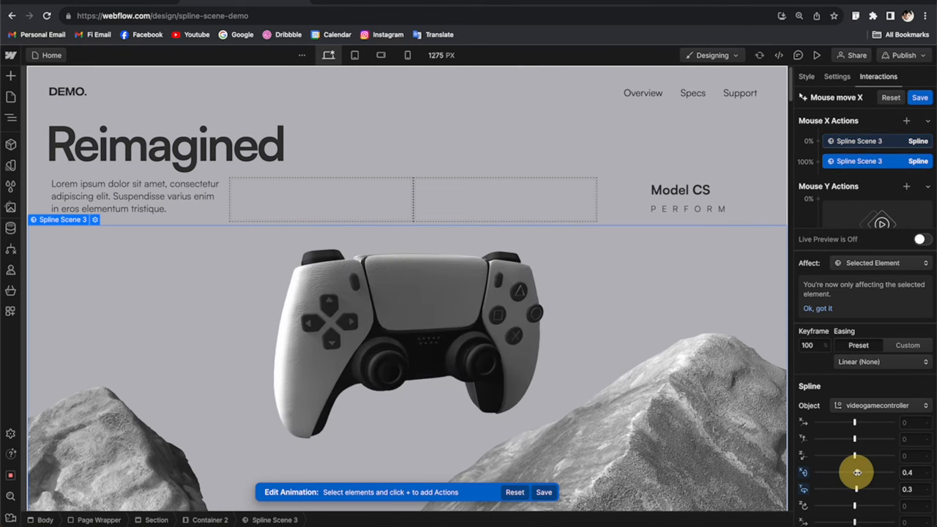
click(921, 239)
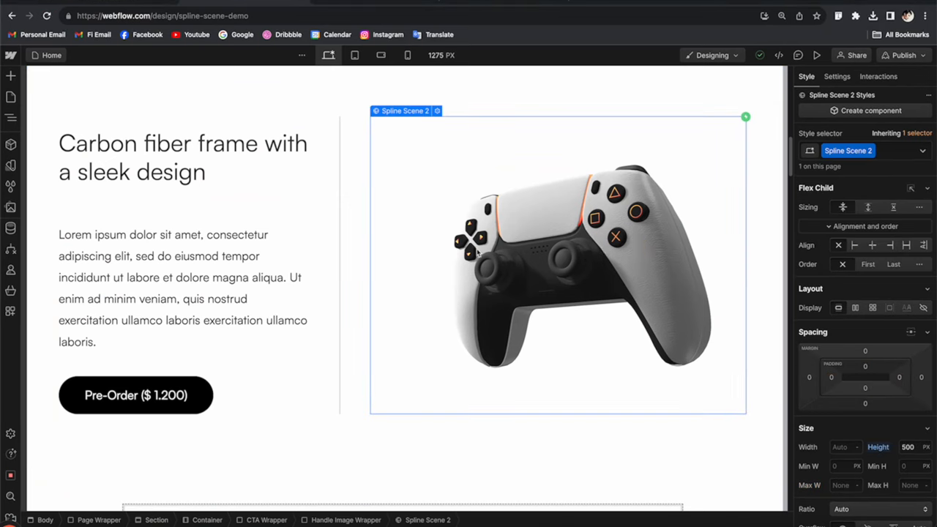
mouse_move(581, 254)
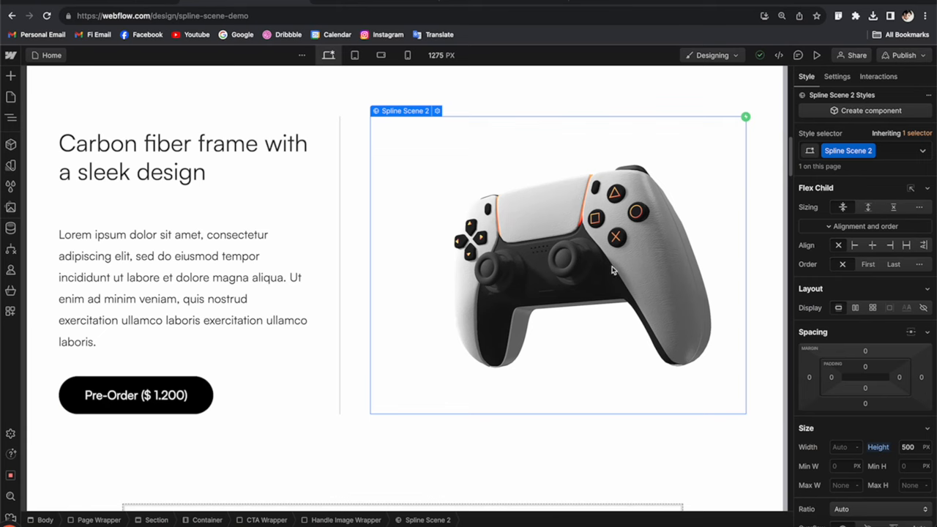
- Give Spline Scene 2 a While scrolling in view trigger that plays a scroll animation
click(878, 76)
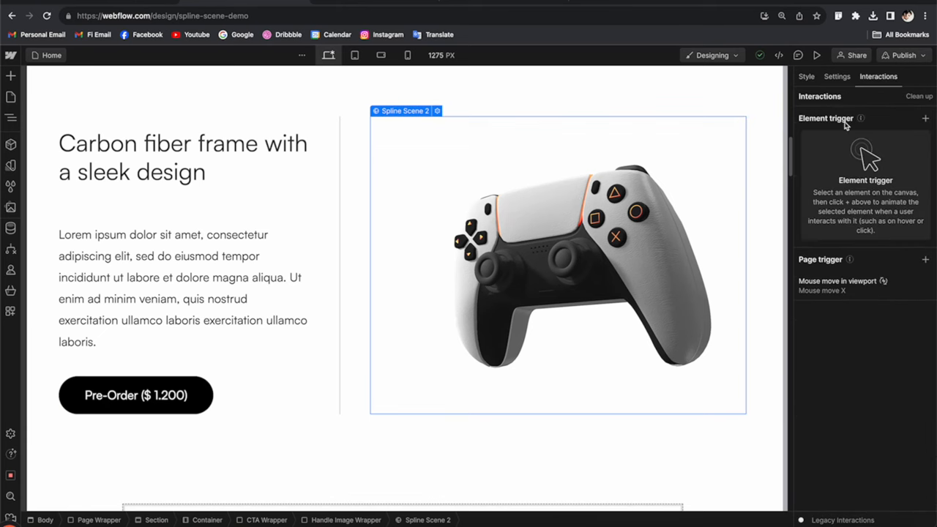
click(925, 118)
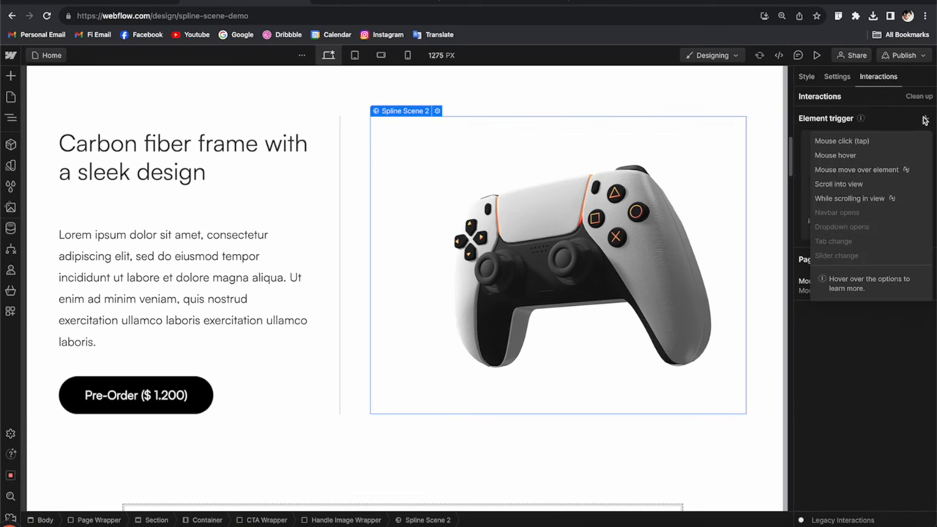
mouse_move(850, 198)
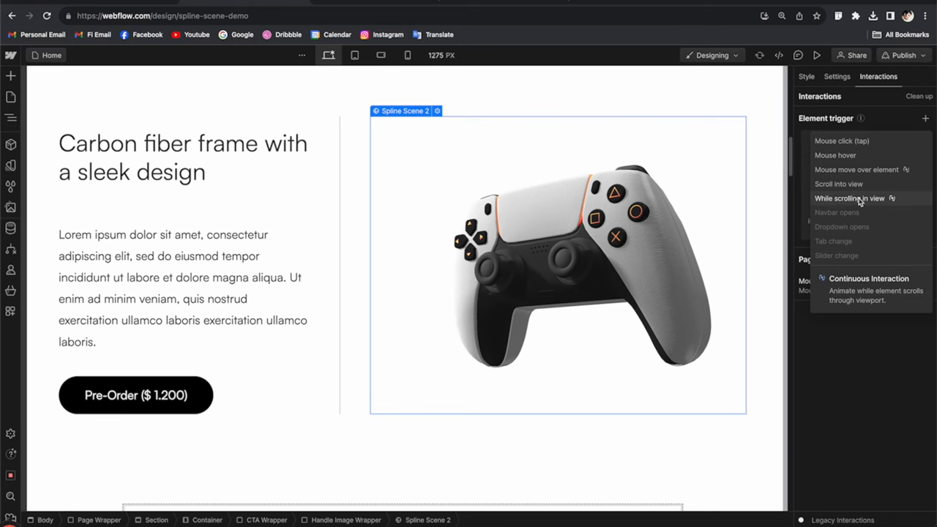
click(850, 197)
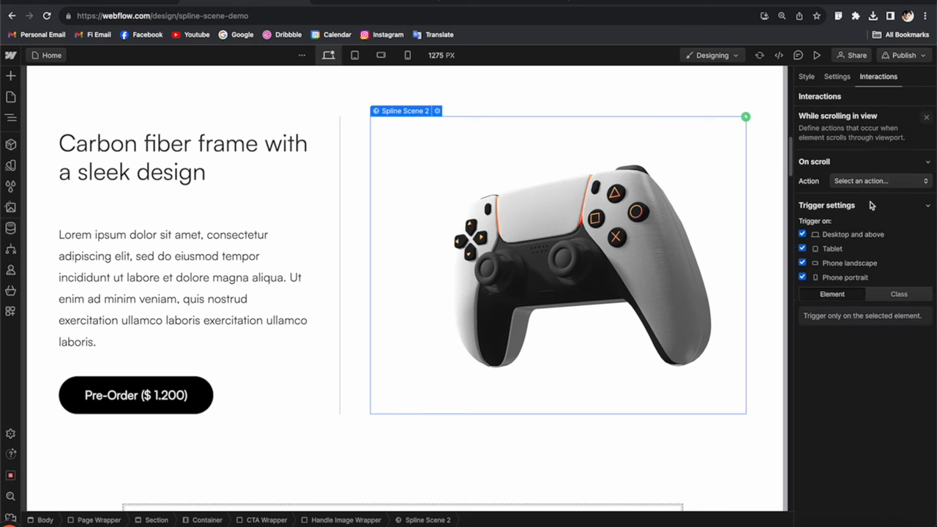
click(878, 181)
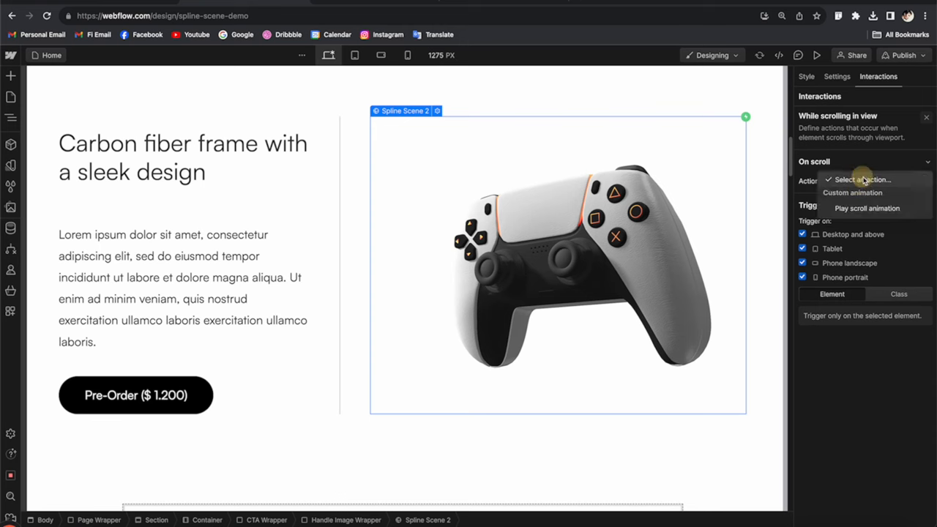
click(867, 207)
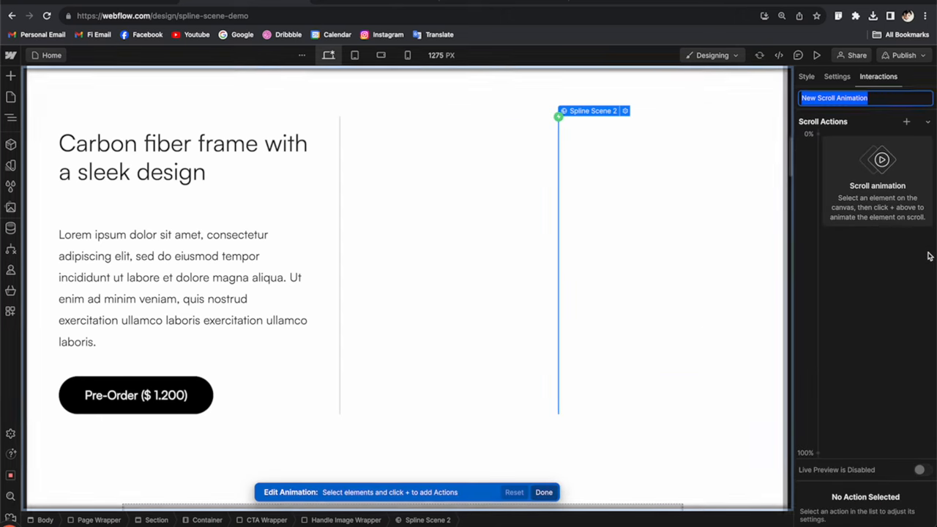
- Add a Spline action on the joysticks and raise them with the Z slider at 100%
click(906, 121)
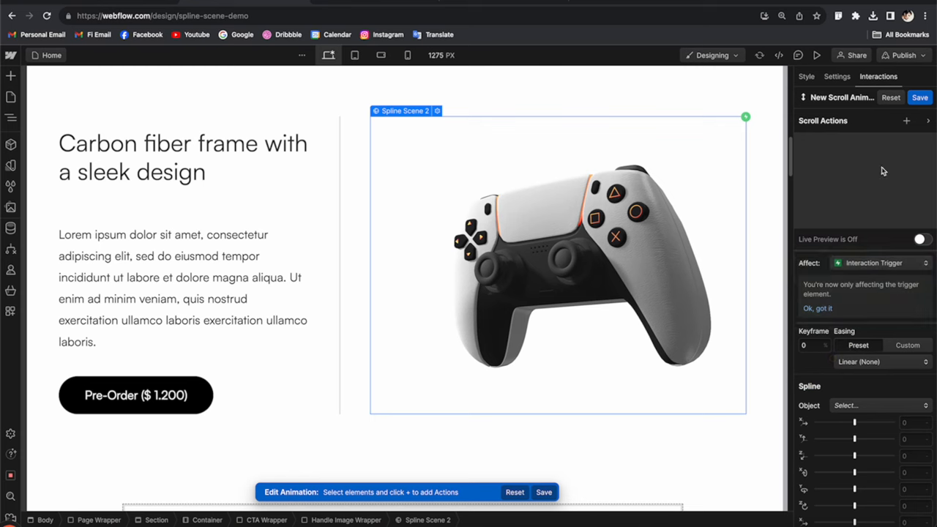
click(906, 120)
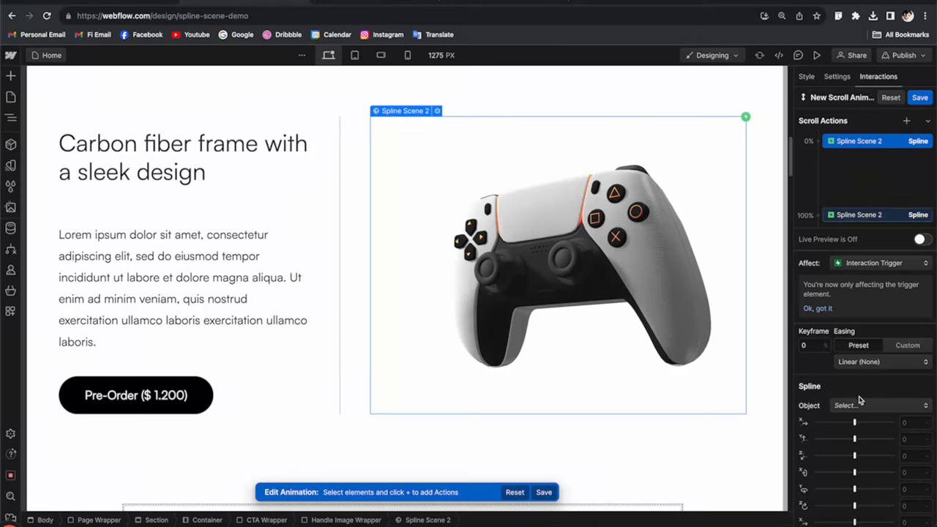
click(878, 404)
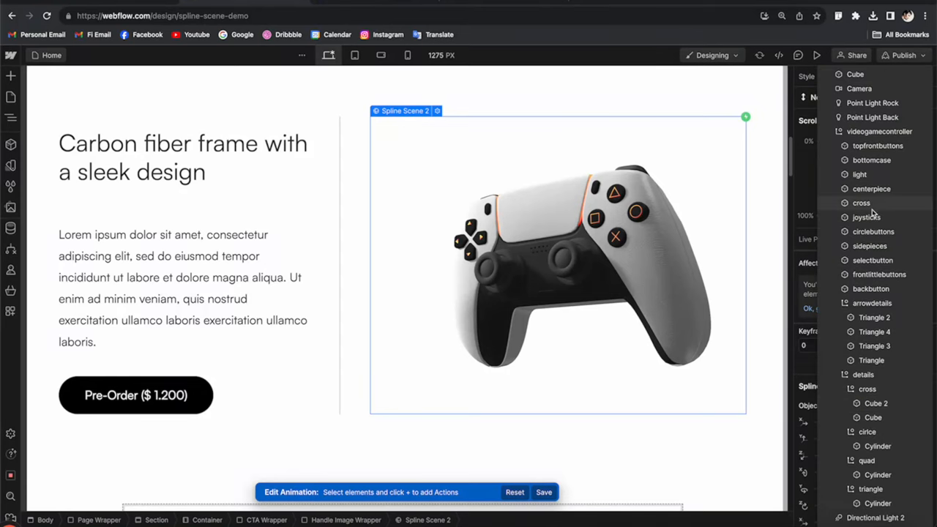
click(877, 76)
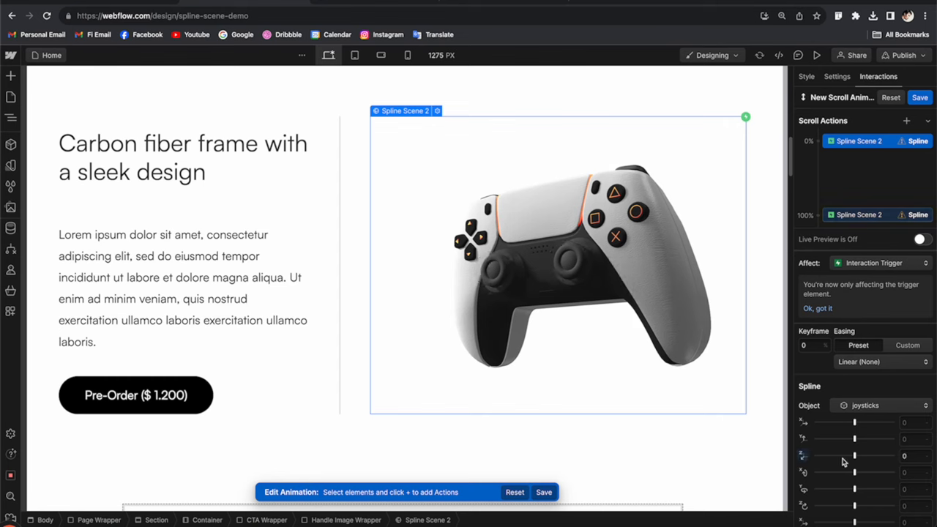
drag(856, 455, 860, 455)
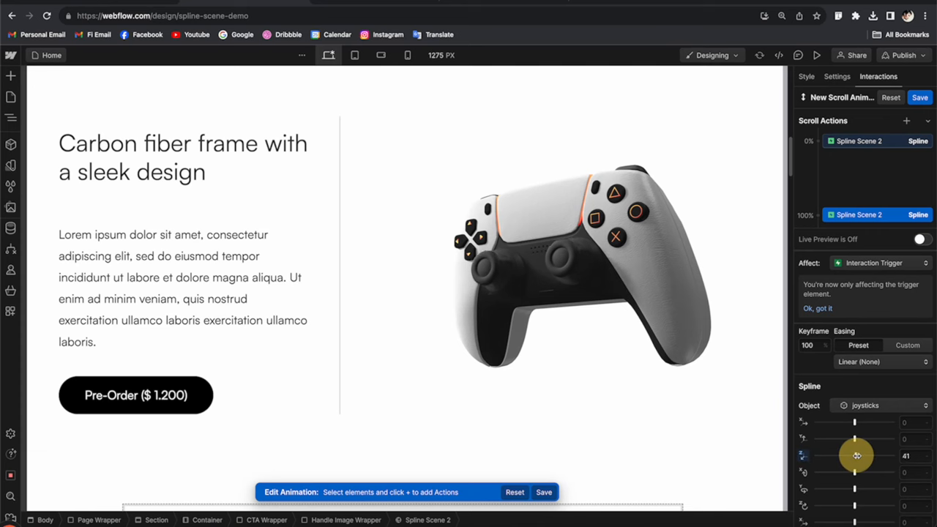
drag(856, 455, 864, 447)
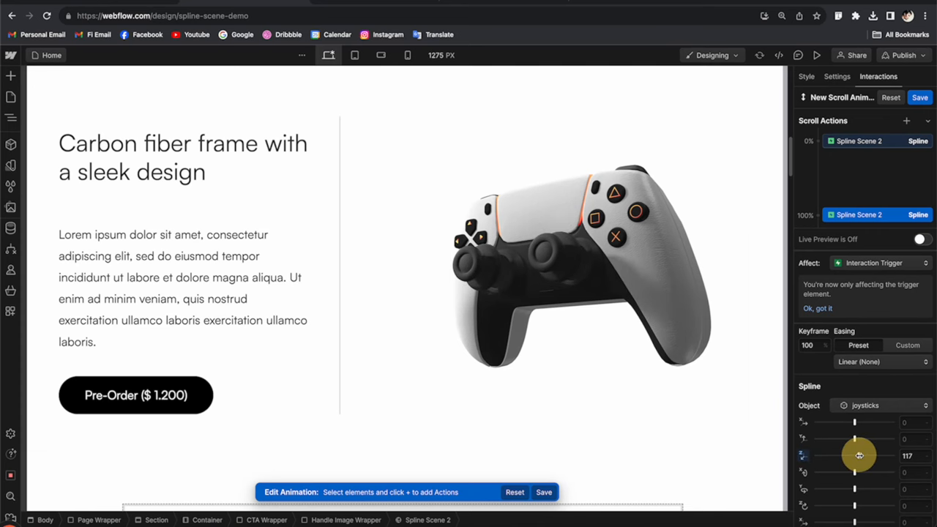
click(871, 141)
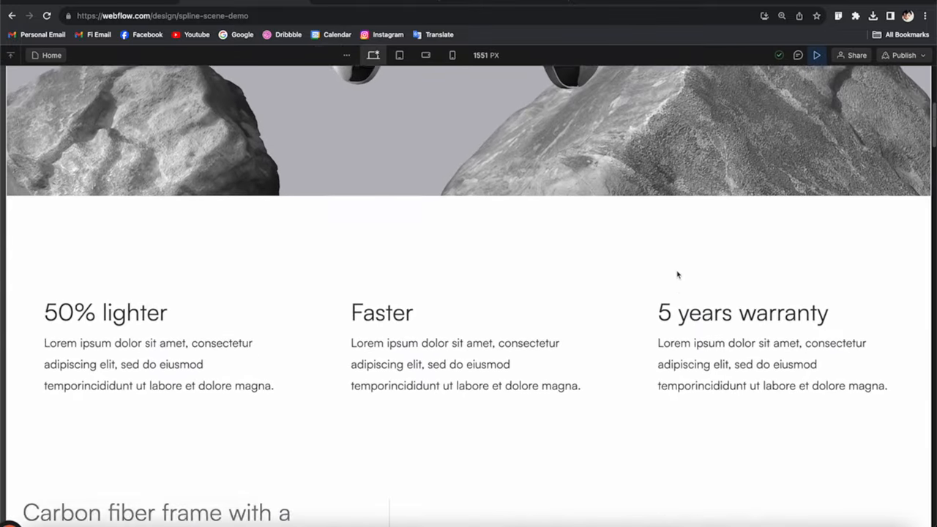
- Scroll through the page preview to check how far the joysticks lift
scroll(down, 3)
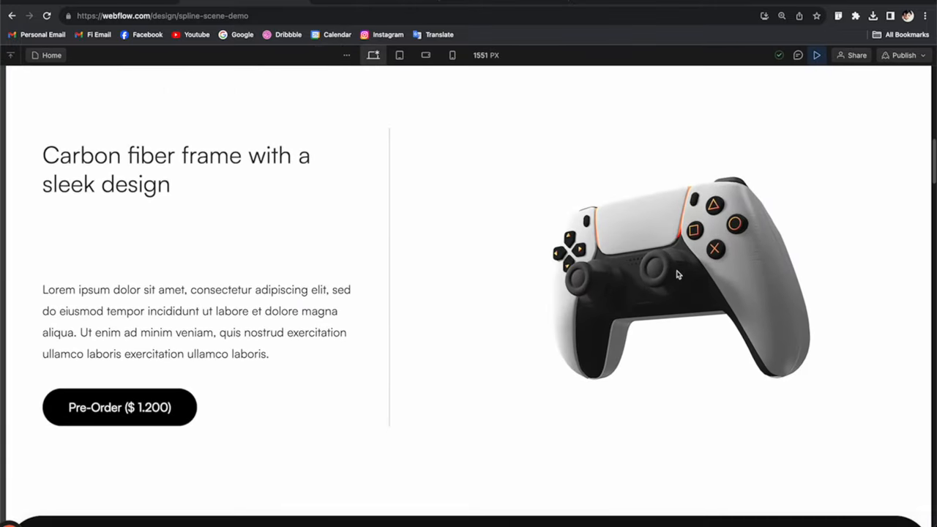
scroll(down, 3)
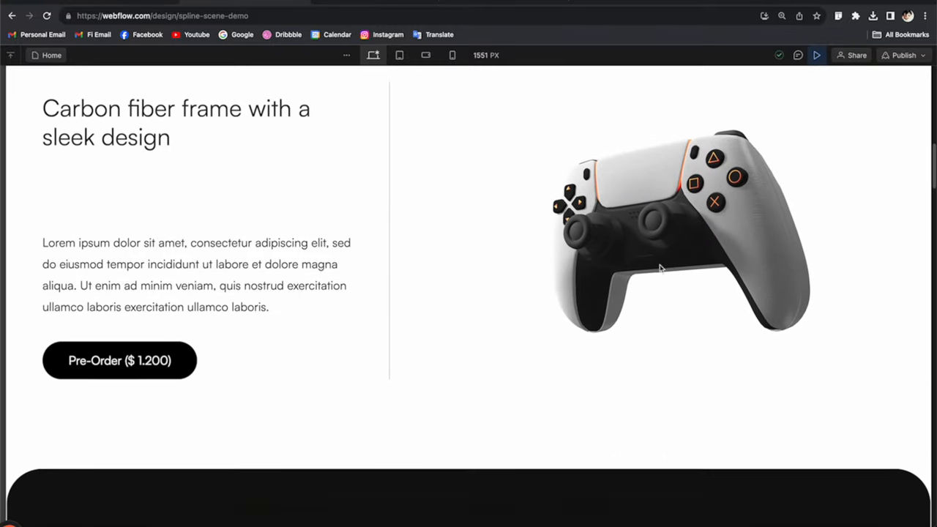
scroll(down, 3)
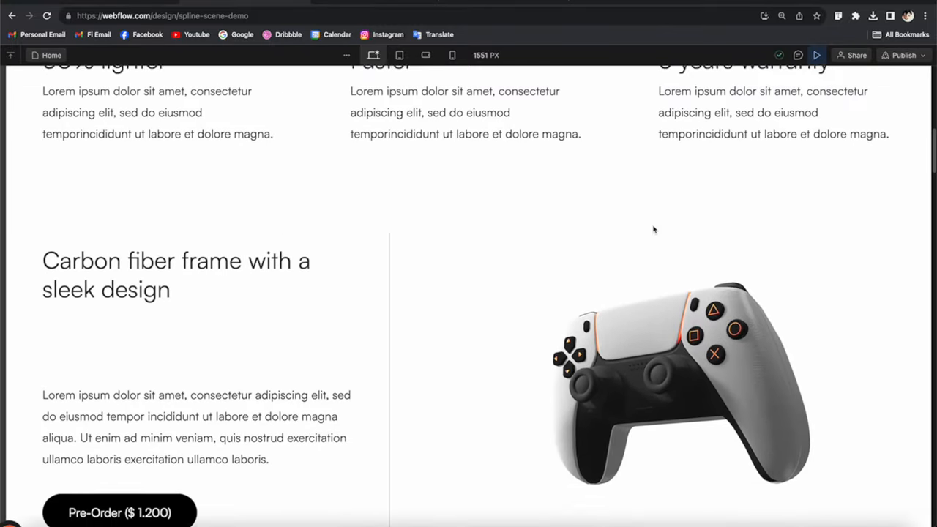
scroll(down, 3)
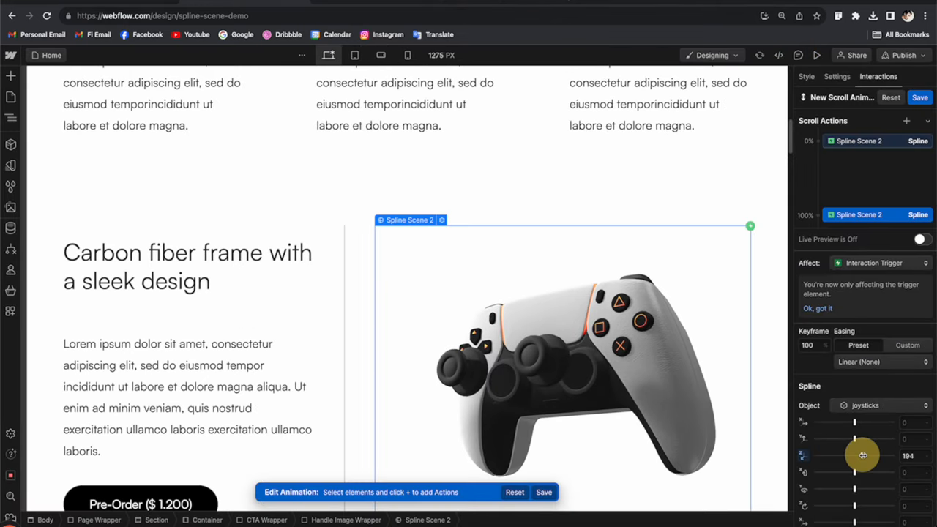
- Raise the joysticks' Z value further in their Spline scroll action
drag(862, 455, 860, 454)
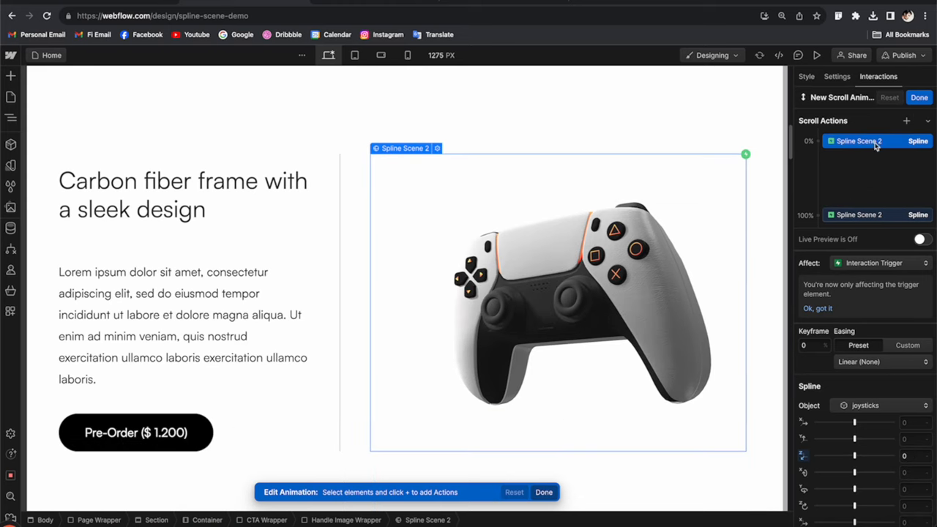
click(906, 120)
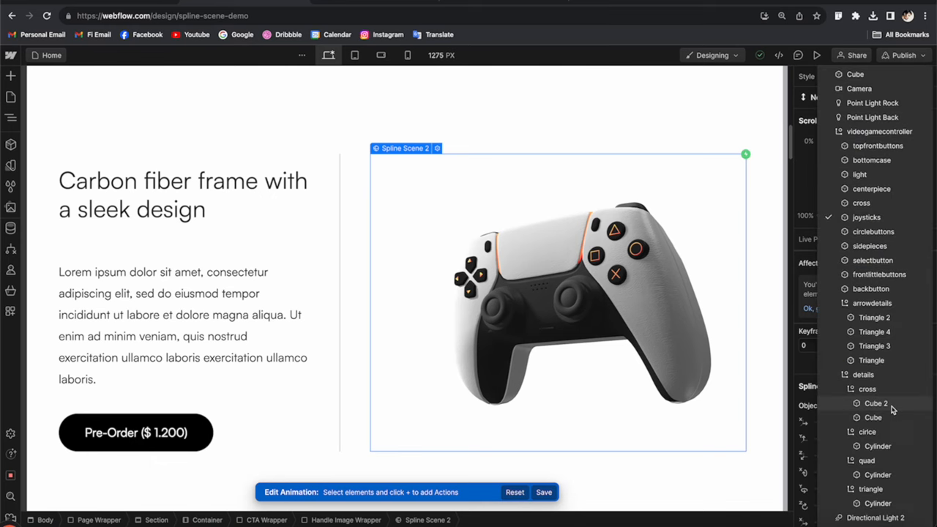
click(878, 77)
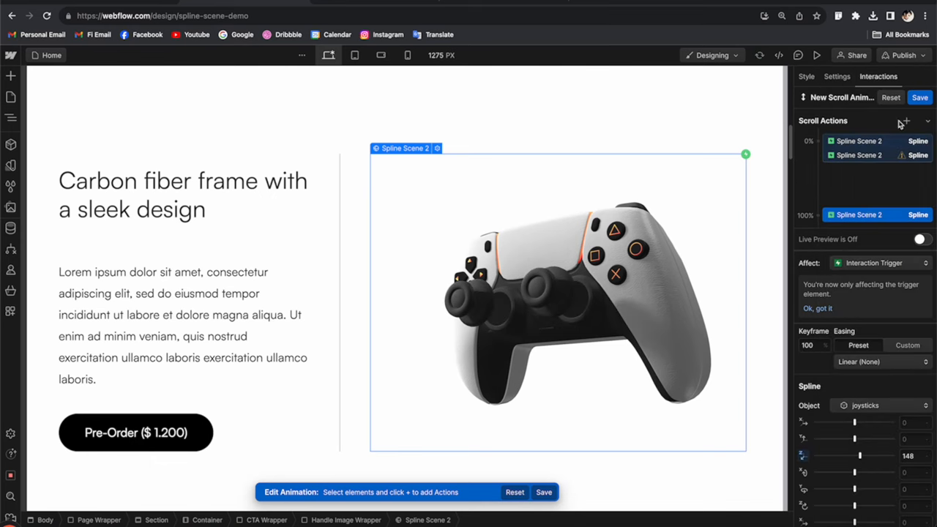
- Add a second Spline action lifting the centerpiece to Z 224 at 100%
click(906, 120)
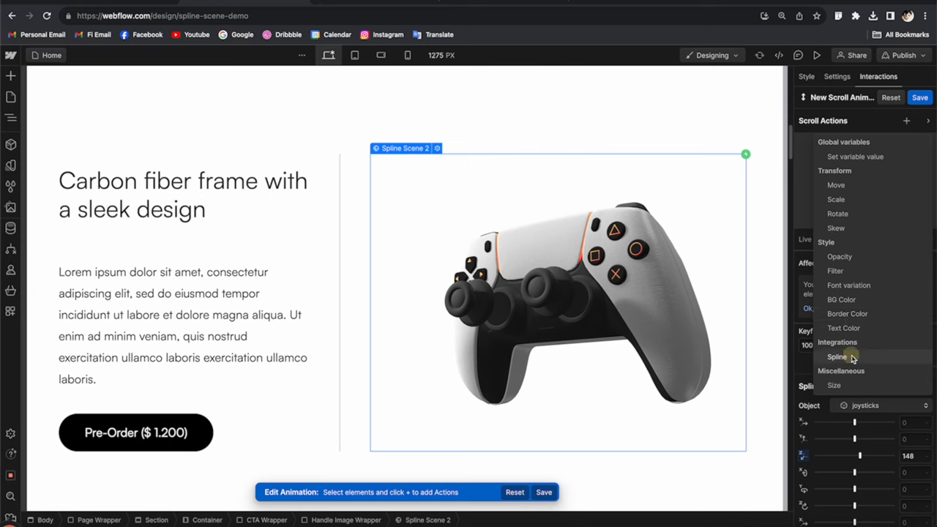
click(837, 356)
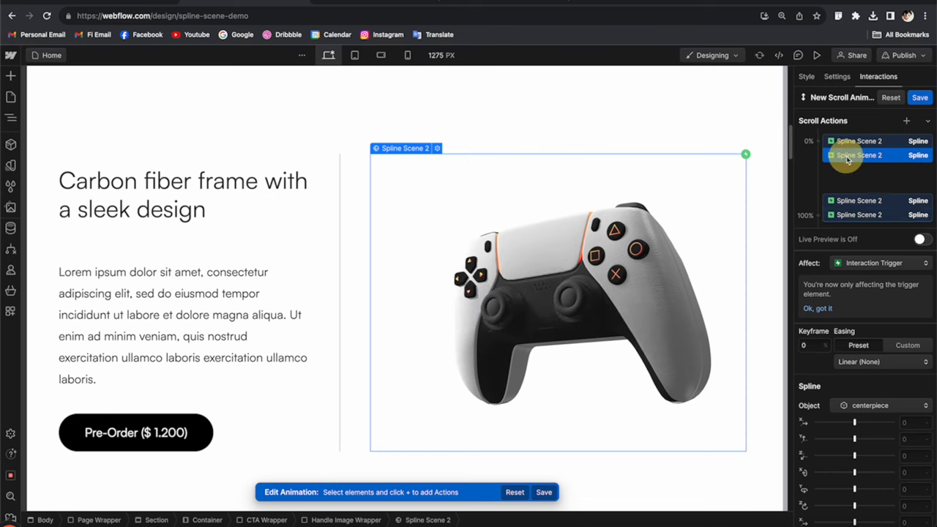
click(858, 155)
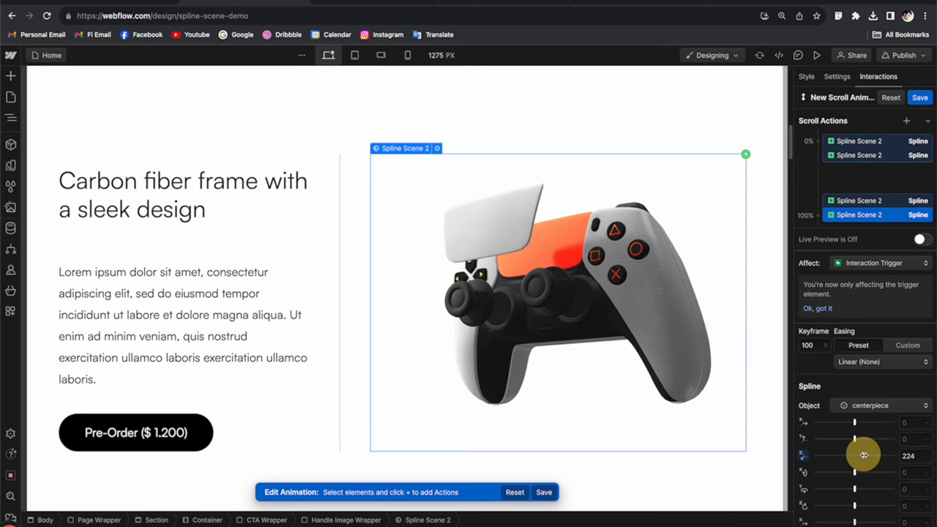
drag(871, 454, 854, 455)
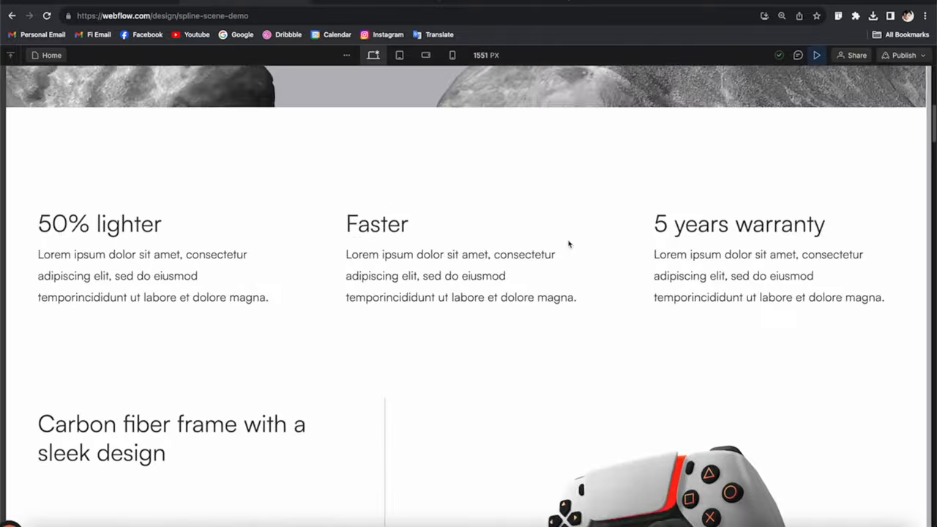
- Scroll down the preview as the joysticks and centerpiece lift off the controller
scroll(down, 3)
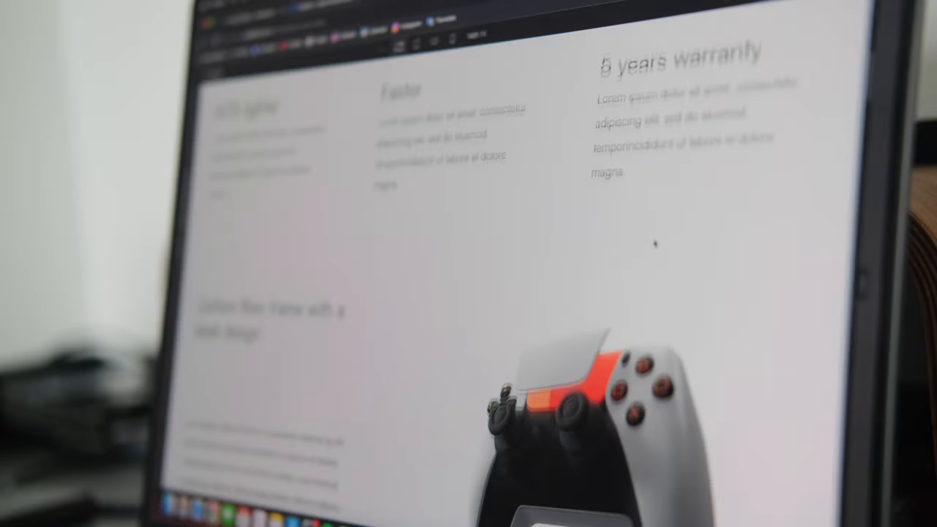
scroll(down, 3)
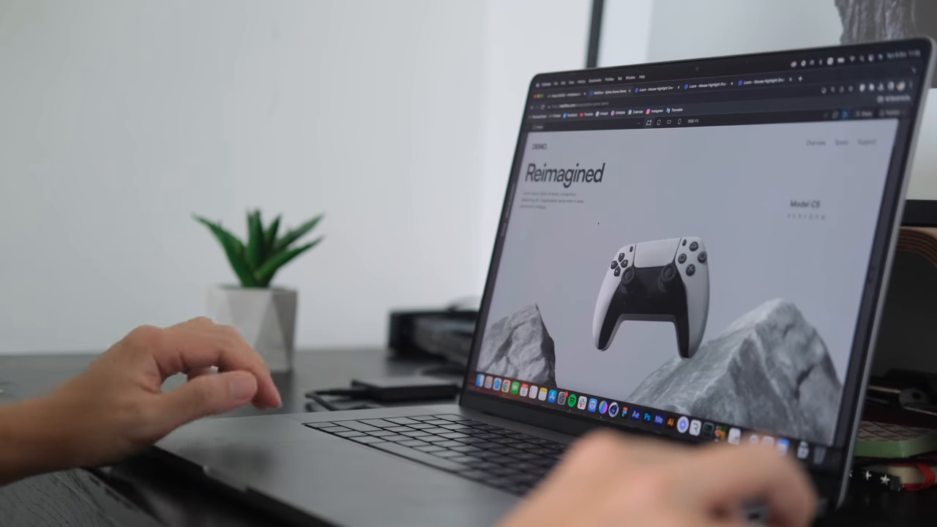
scroll(down, 3)
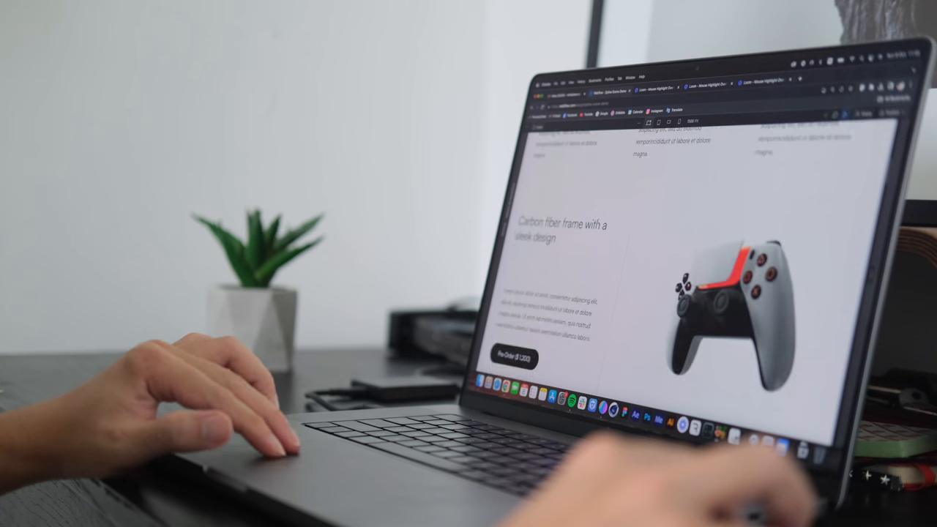
scroll(down, 3)
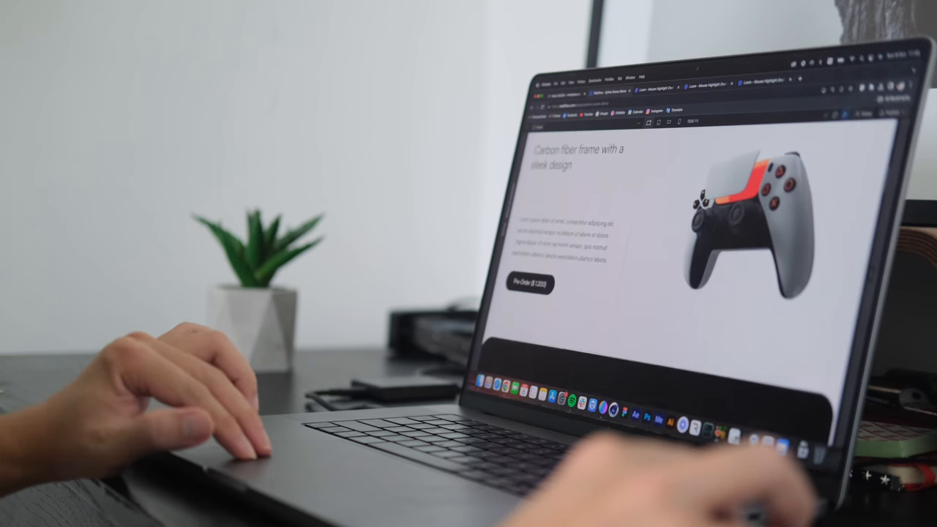
scroll(down, 3)
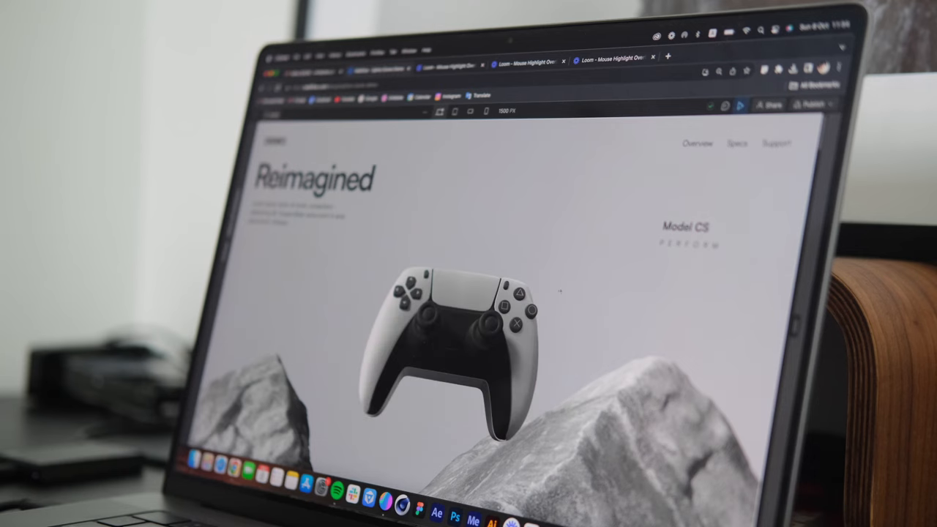
scroll(down, 3)
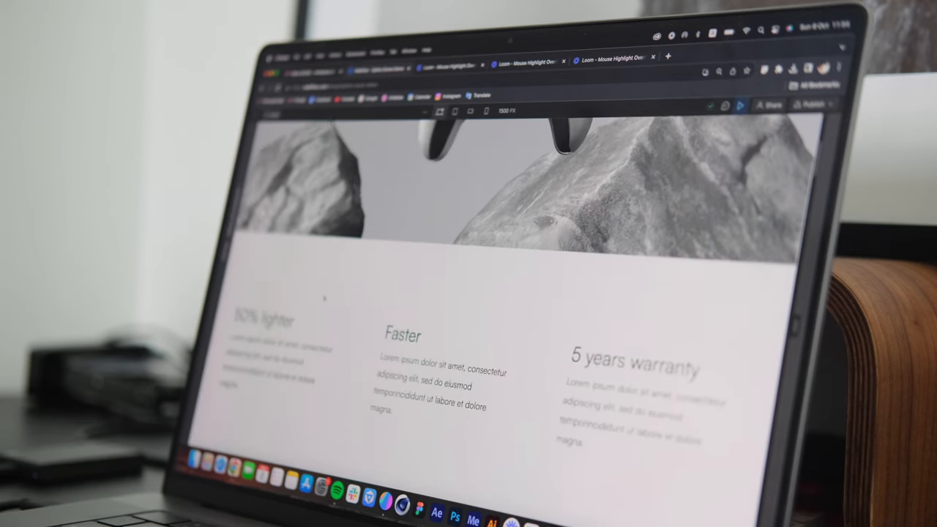